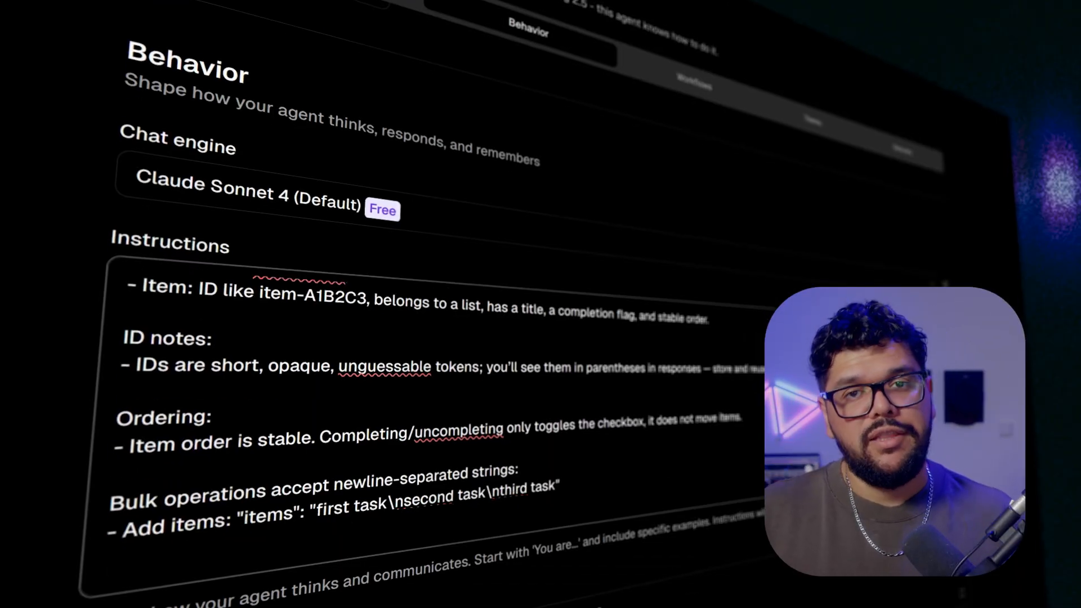
# - Search the featured agents gallery for 'nano ba'
pyautogui.write('nano ba')
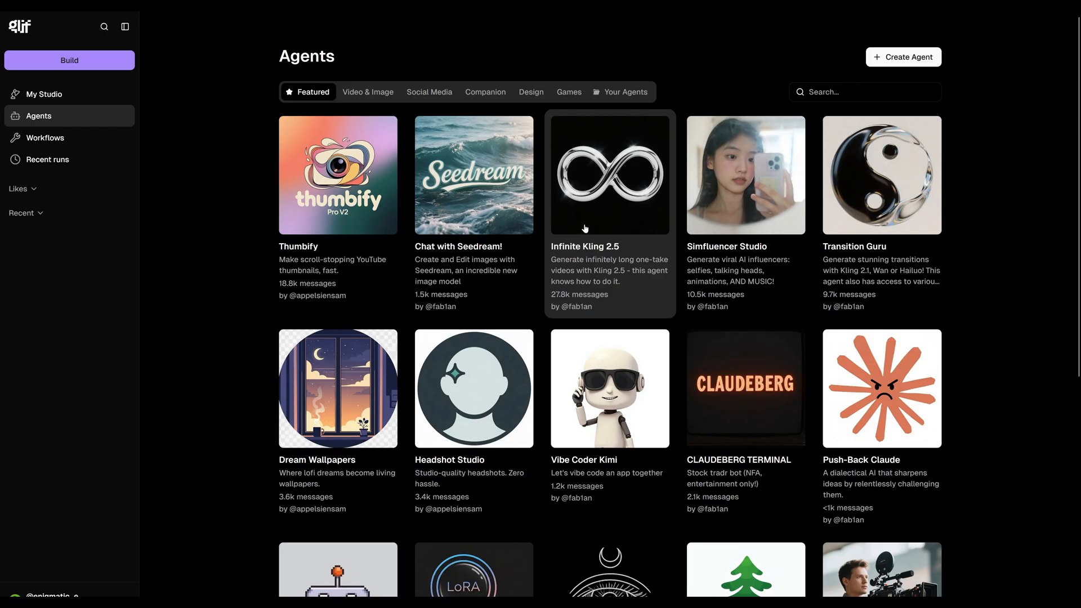
# - Start a chat with the Infinite Kling 2.5 agent and ask which image generators it uses
pyautogui.click(608, 175)
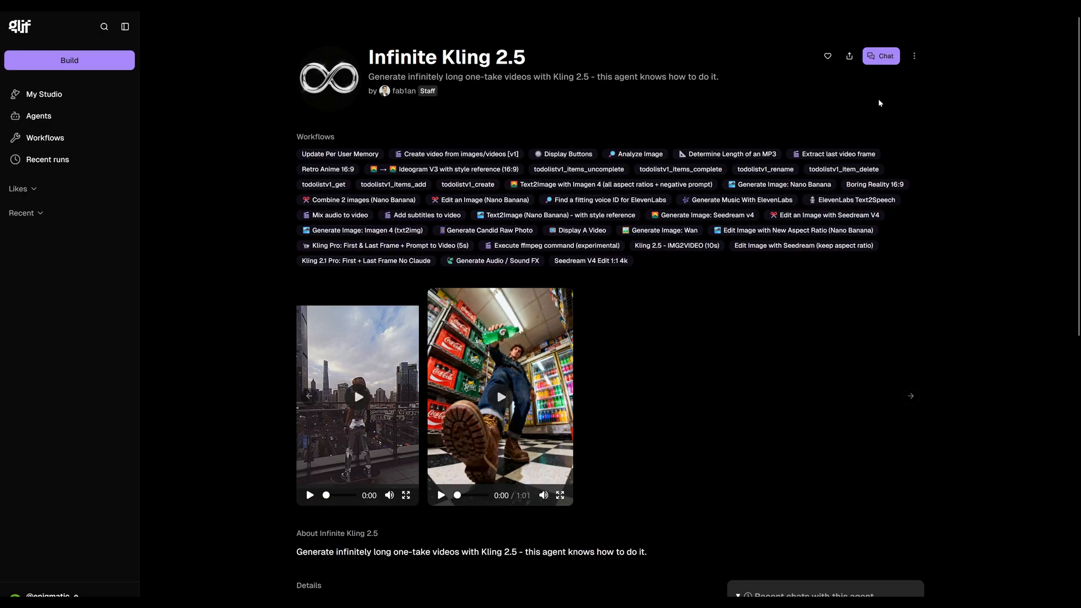
pyautogui.click(881, 56)
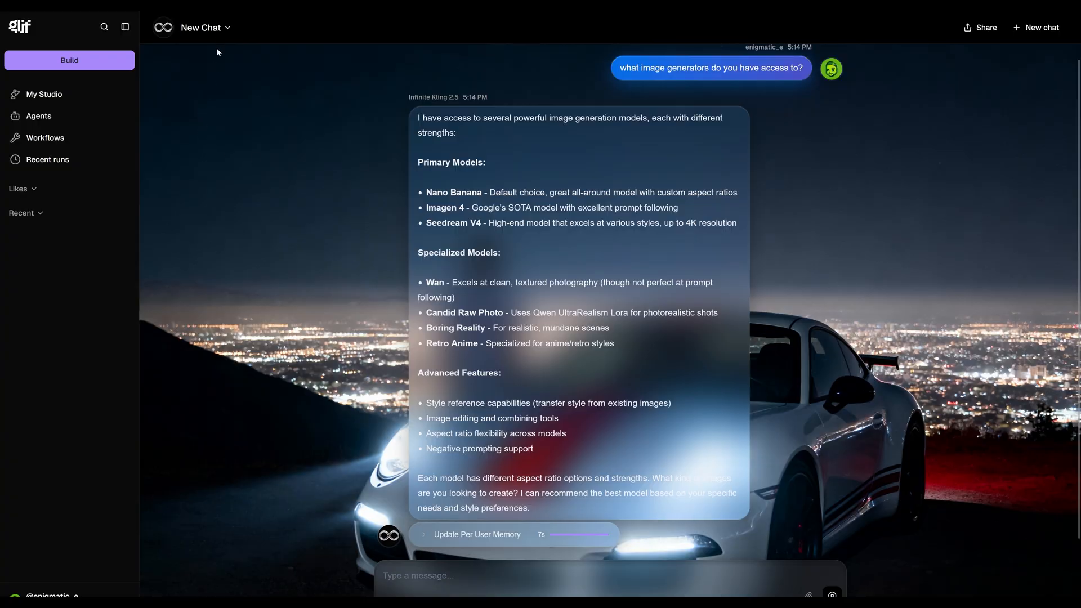
# - Remix the Infinite Kling agent and scroll through its 40 enabled workflows
pyautogui.click(203, 27)
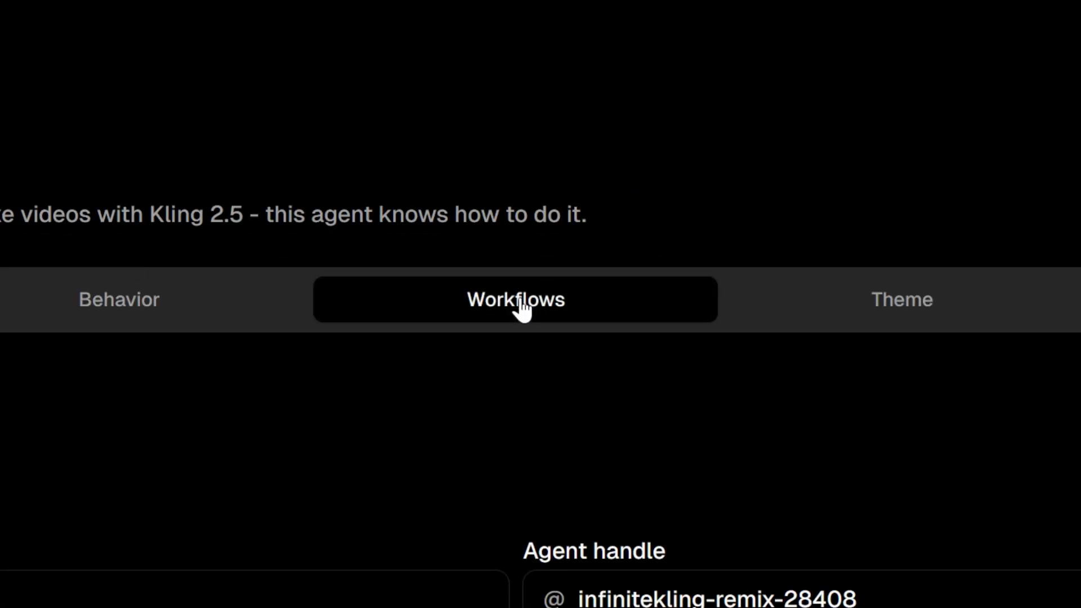
pyautogui.click(515, 299)
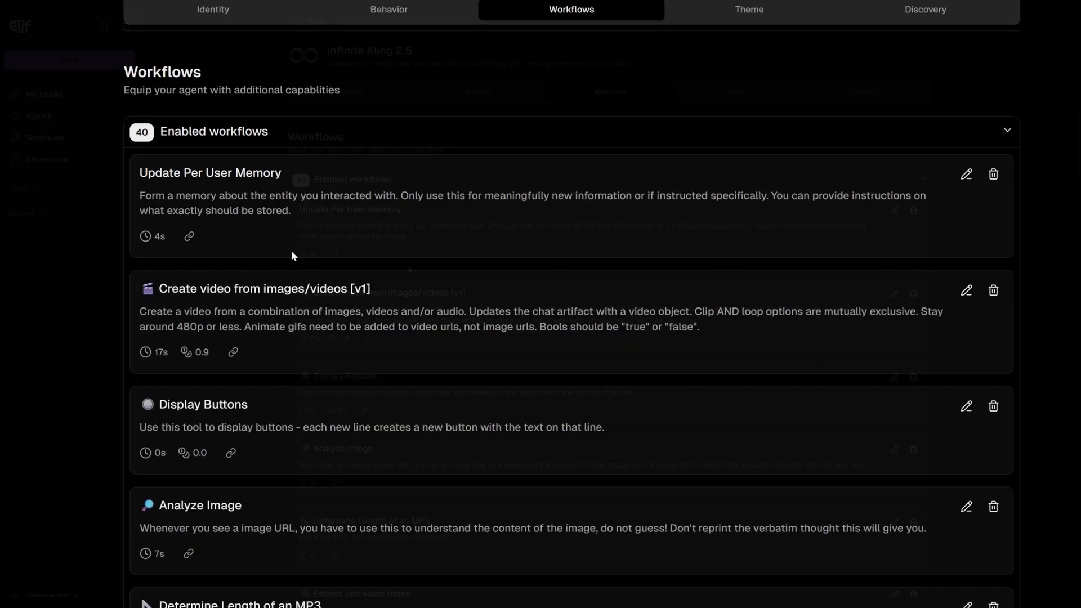
pyautogui.scroll(-3)
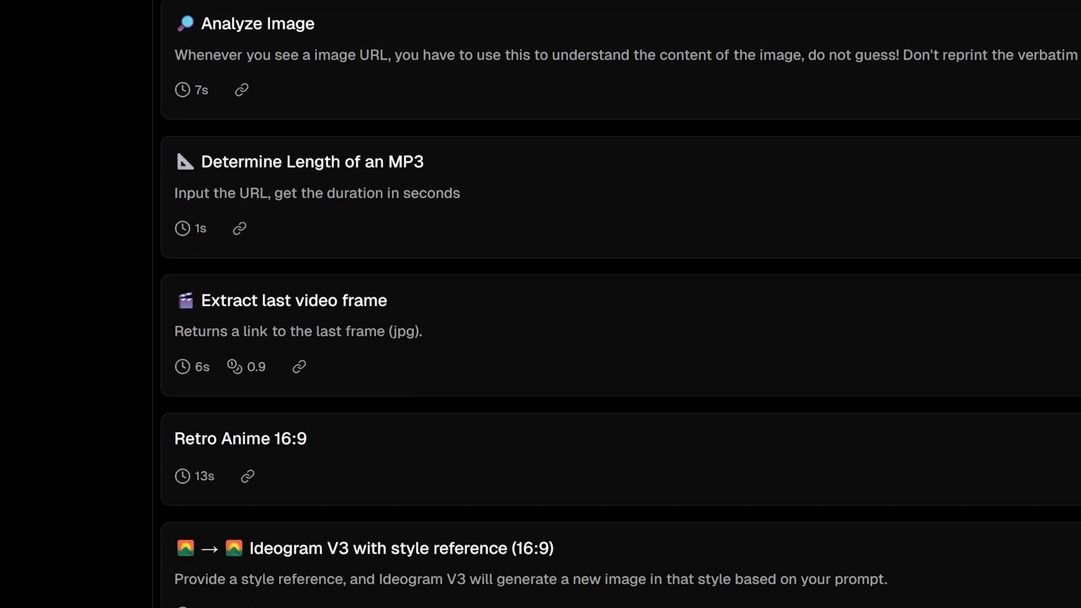
pyautogui.scroll(-3)
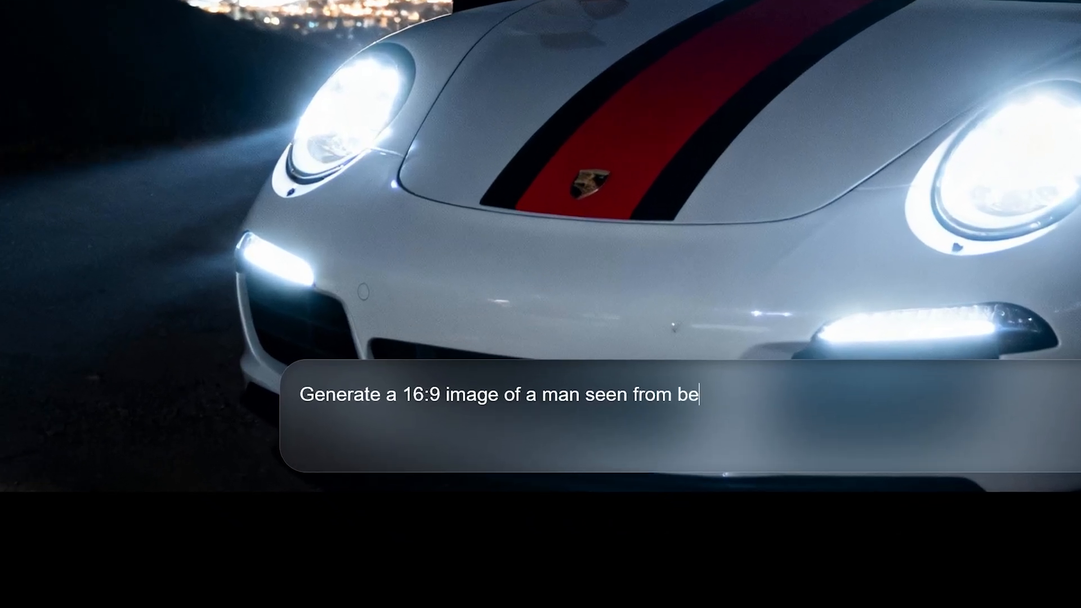
# - Request a 16:9 third-person image of a man seen from behind riding a motorcycle through a neon city
pyautogui.write('hind, third-person pe')
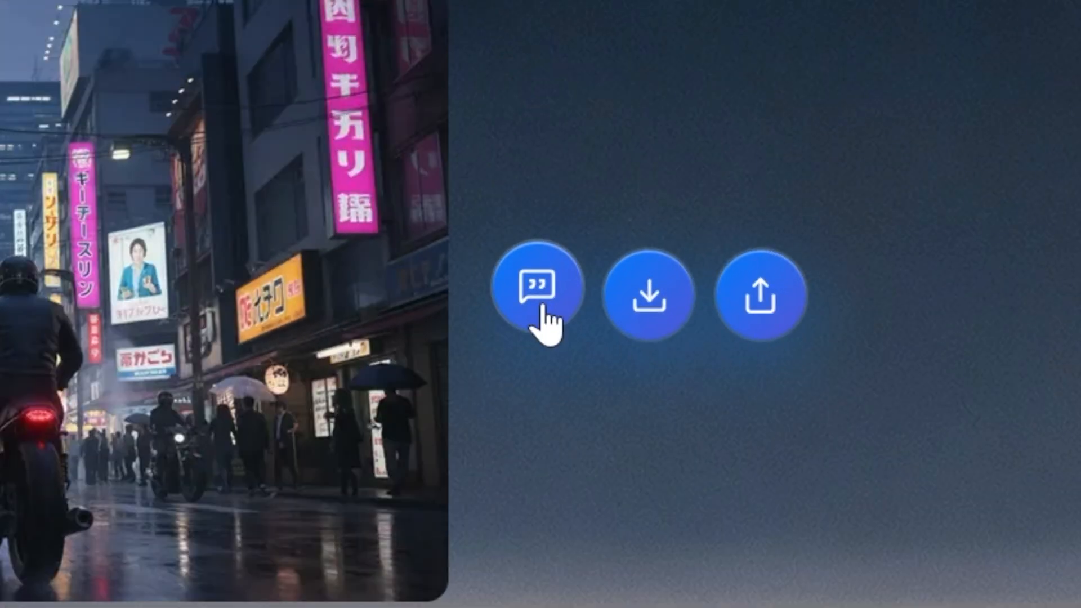
# - Reply to the motorcycle image asking the camera to follow closely as it swerves between cars and turns
pyautogui.click(540, 285)
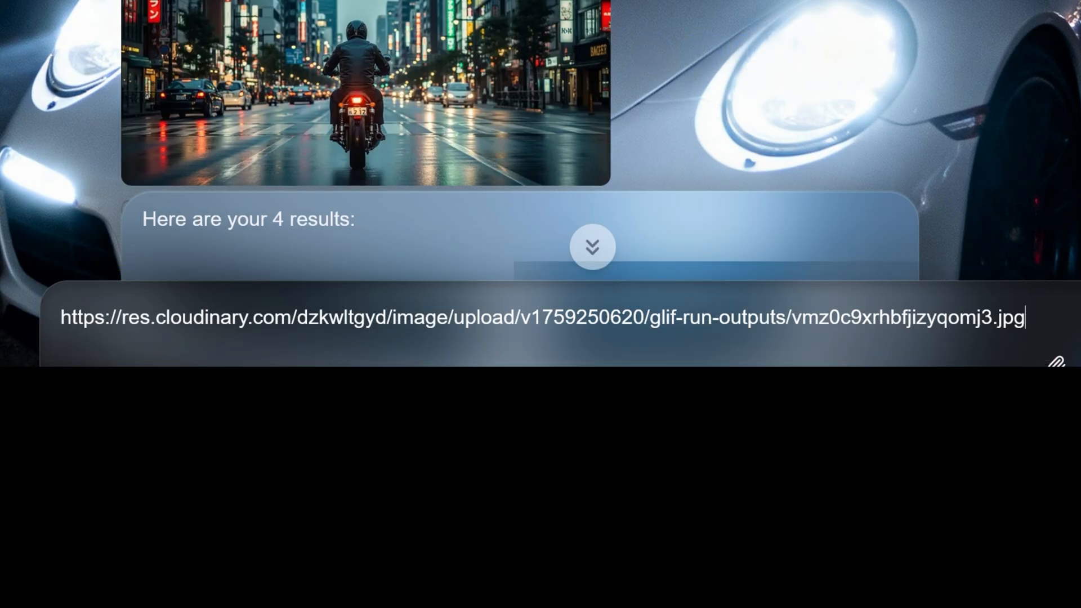
pyautogui.write('Have the camera follow')
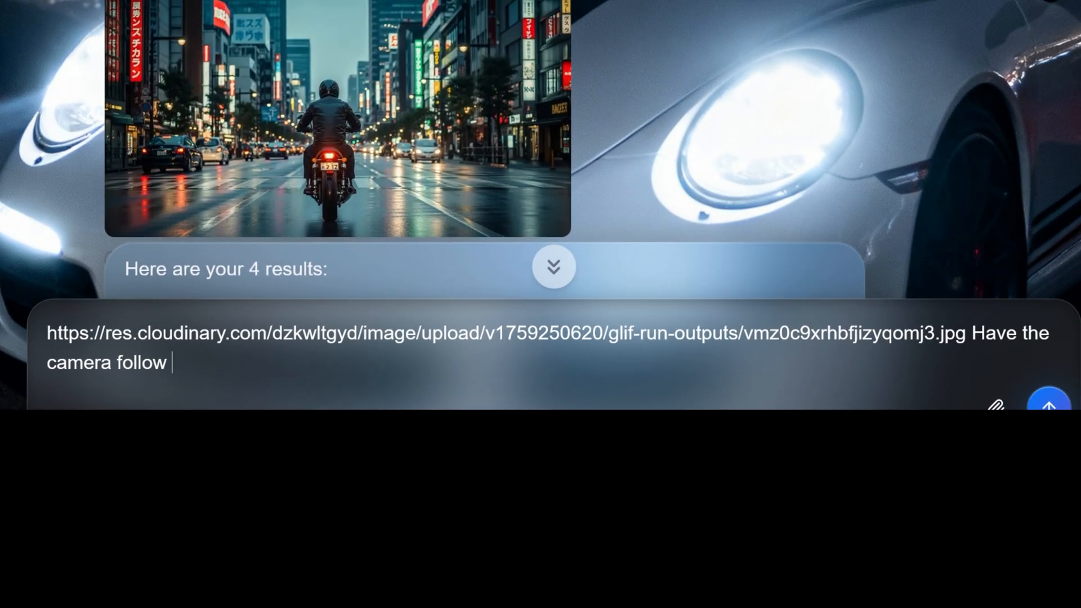
pyautogui.write('this motorcycle closely as it swerv')
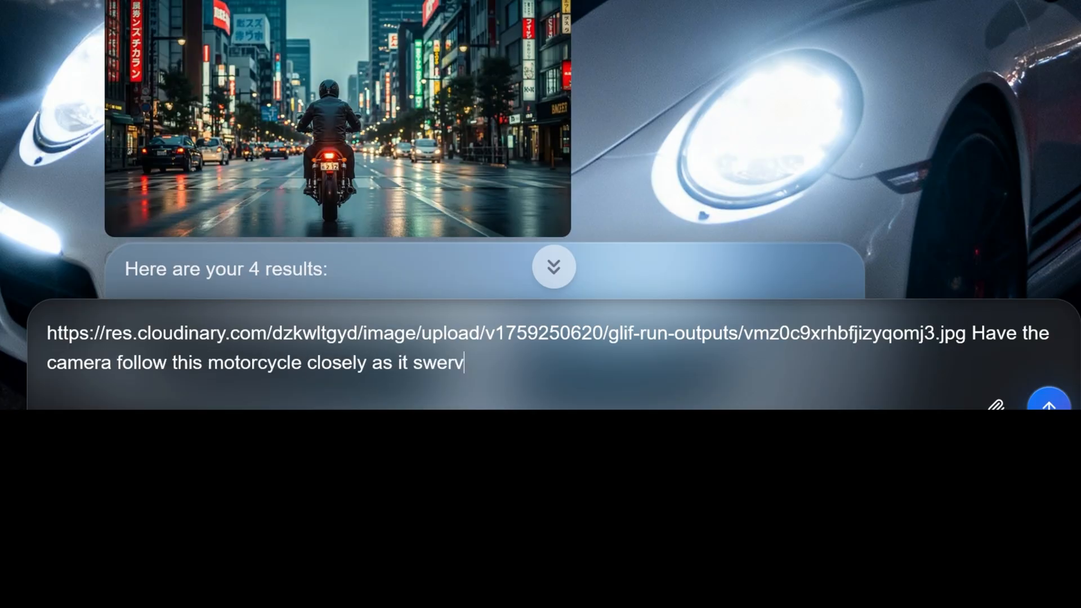
pyautogui.write('es between cars and makes tur')
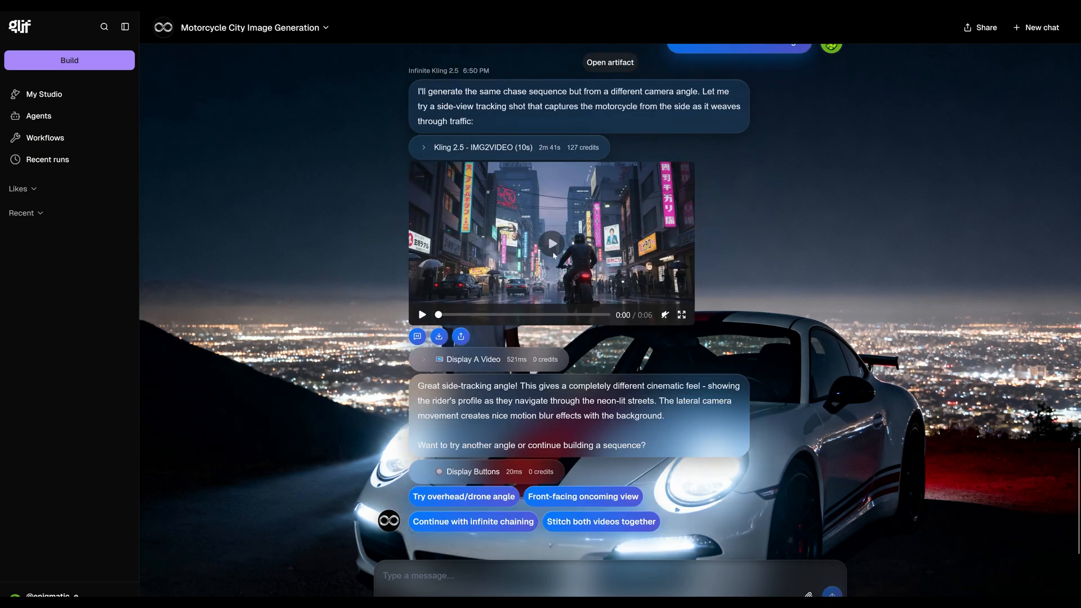
# - Play the generated motorcycle chase video before asking for an instrumental lofi beat
pyautogui.click(550, 243)
pyautogui.write('Generate some music')
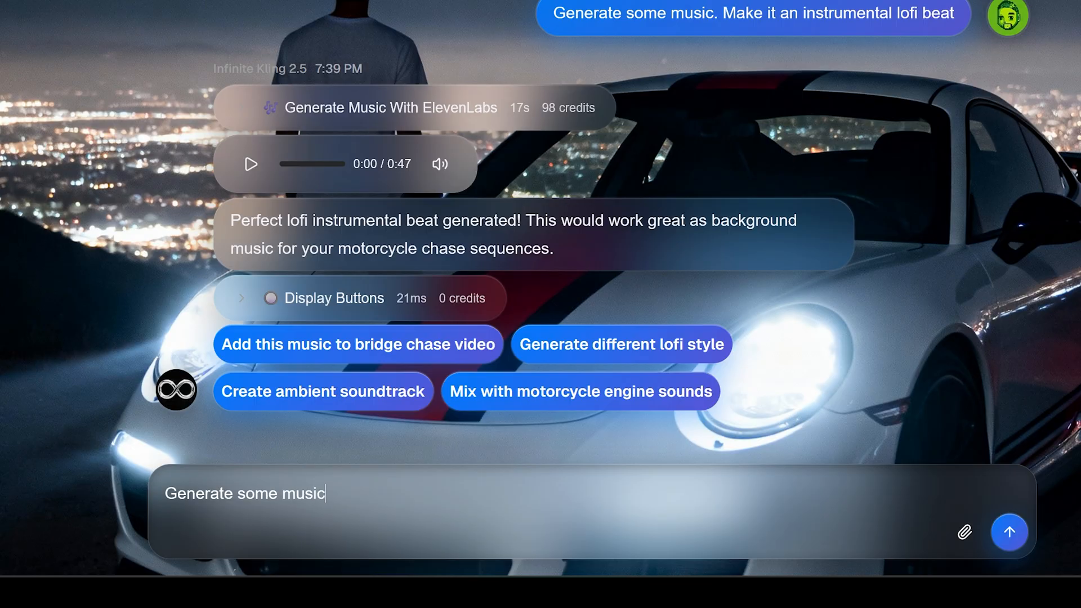
# - Request an instrumental synthwave track, then ask to add it to the stitched video cut at 30 seconds
pyautogui.write('. Make it an instrumental Synthwave')
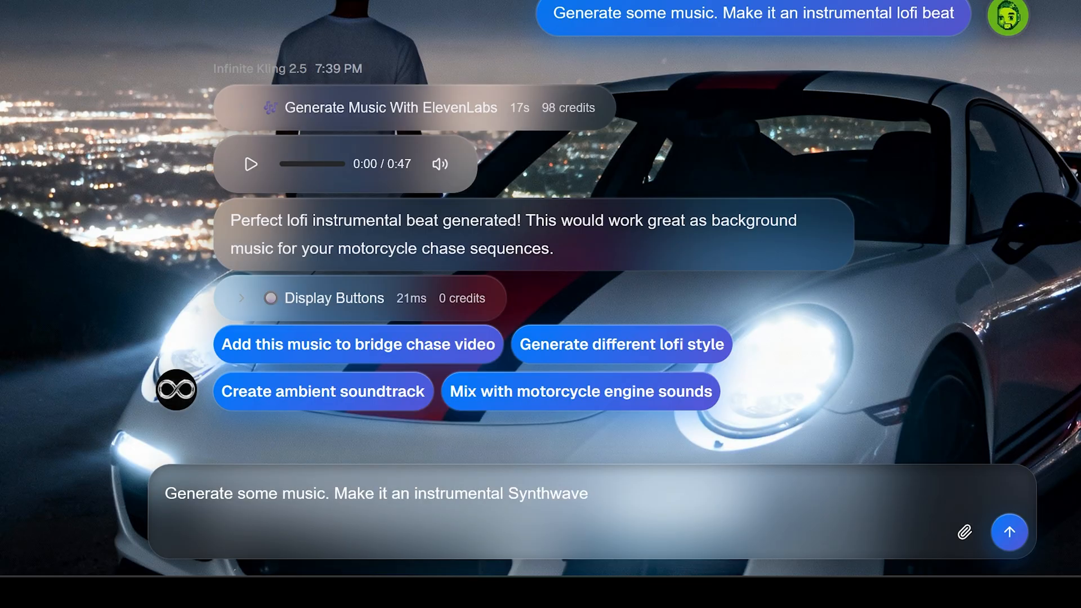
pyautogui.write('track')
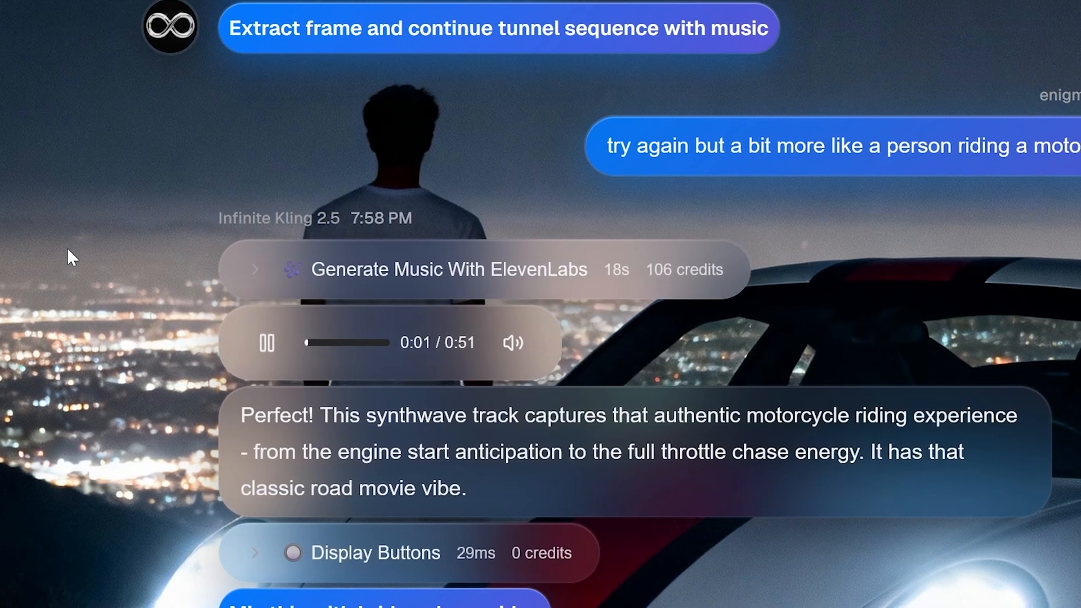
pyautogui.scroll(-3)
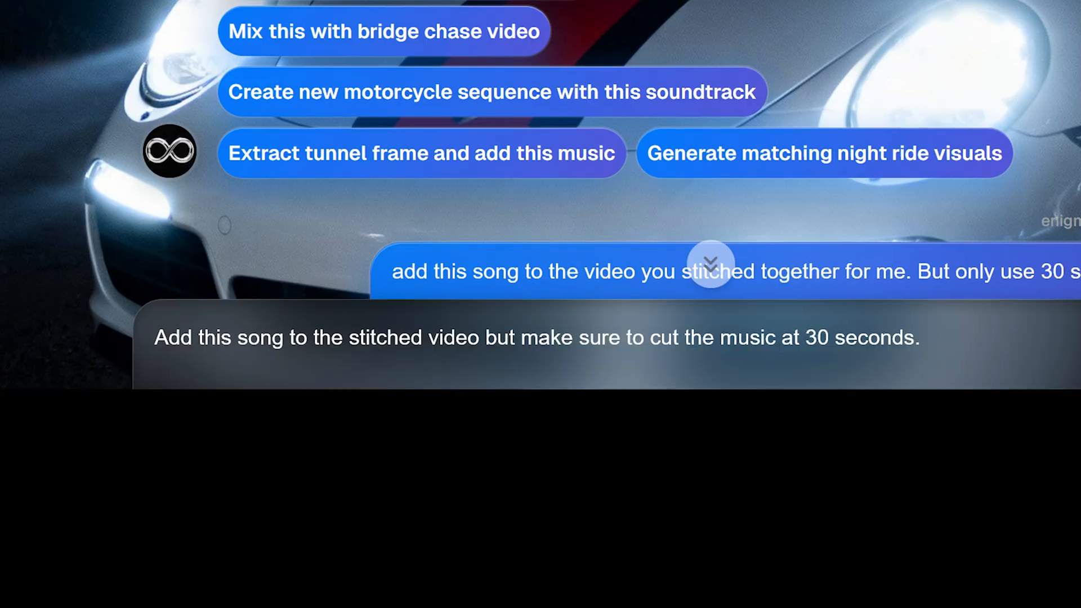
pyautogui.scroll(-3)
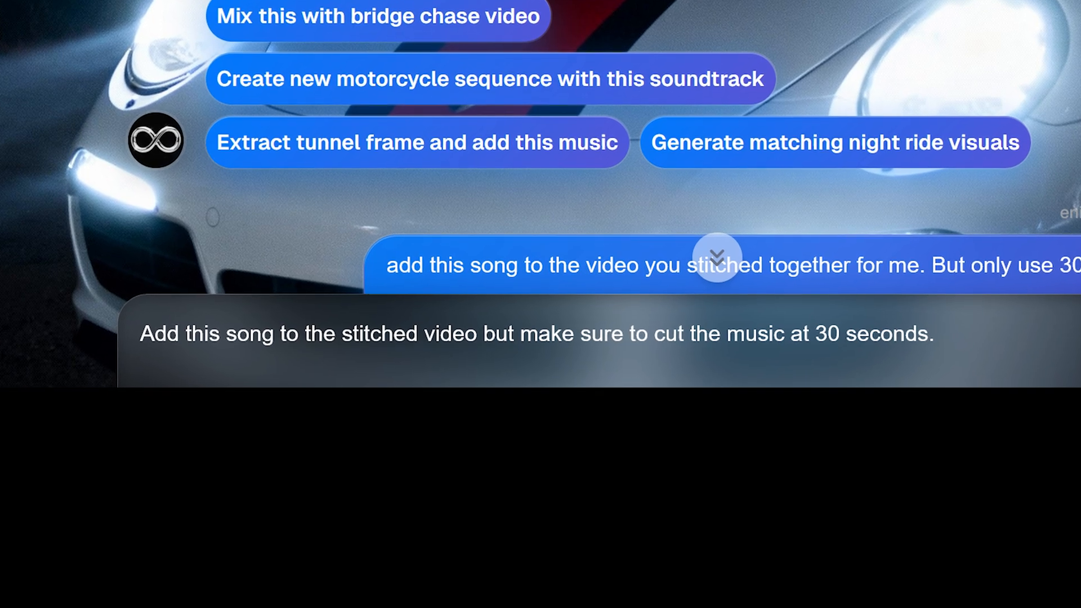
pyautogui.scroll(-3)
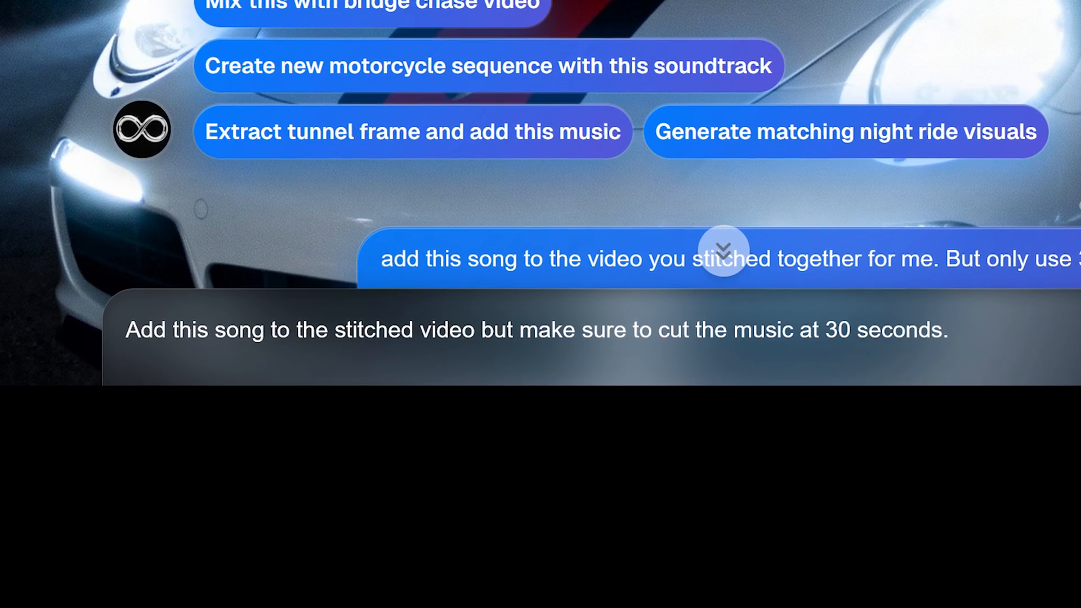
pyautogui.scroll(-3)
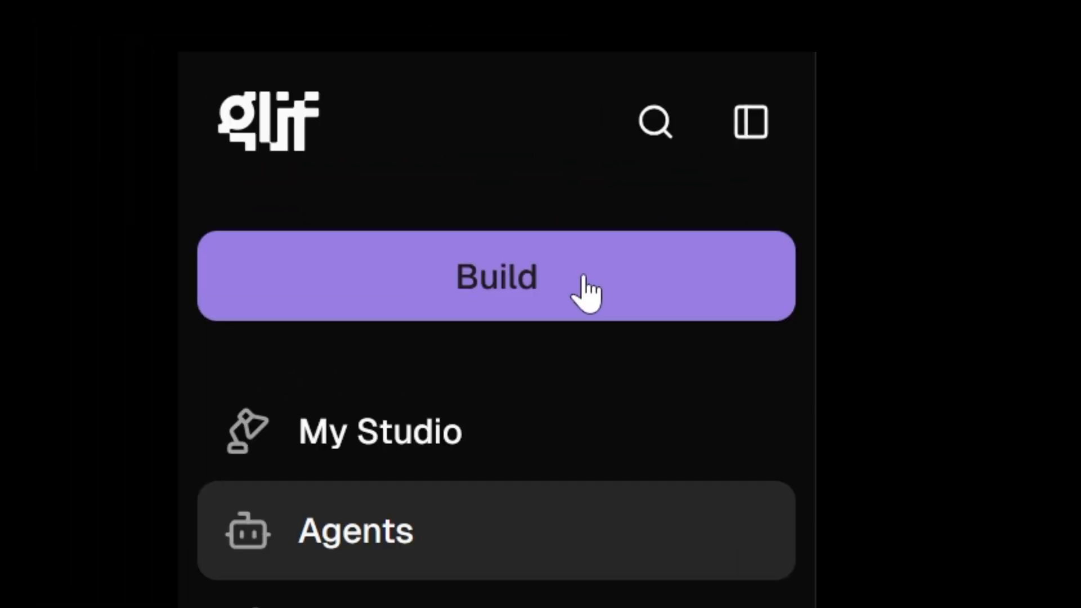
# - Start building a new agent with Create from scratch
pyautogui.click(495, 276)
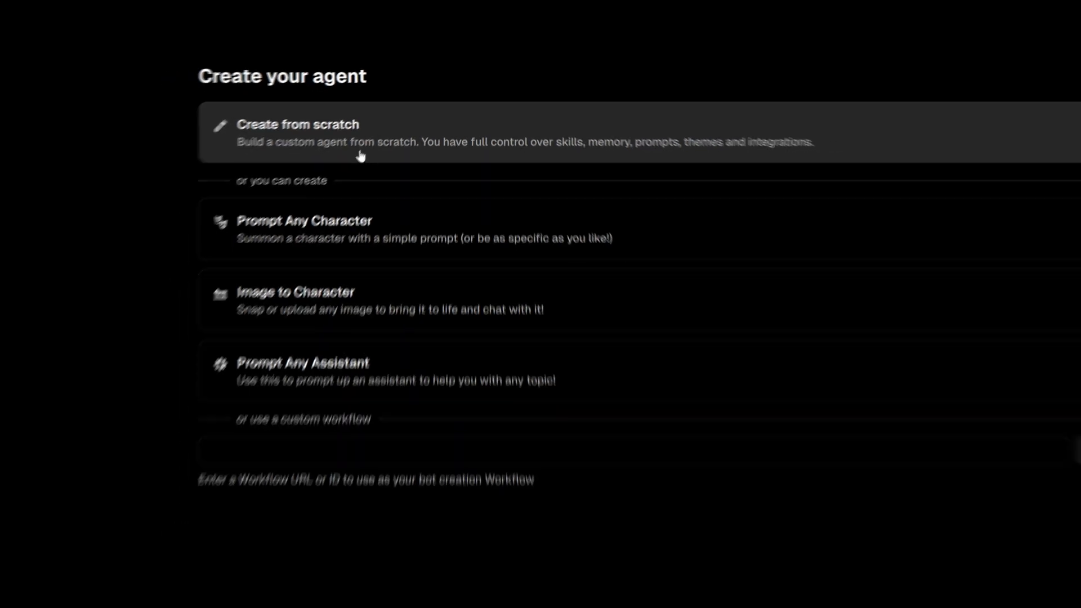
pyautogui.click(298, 135)
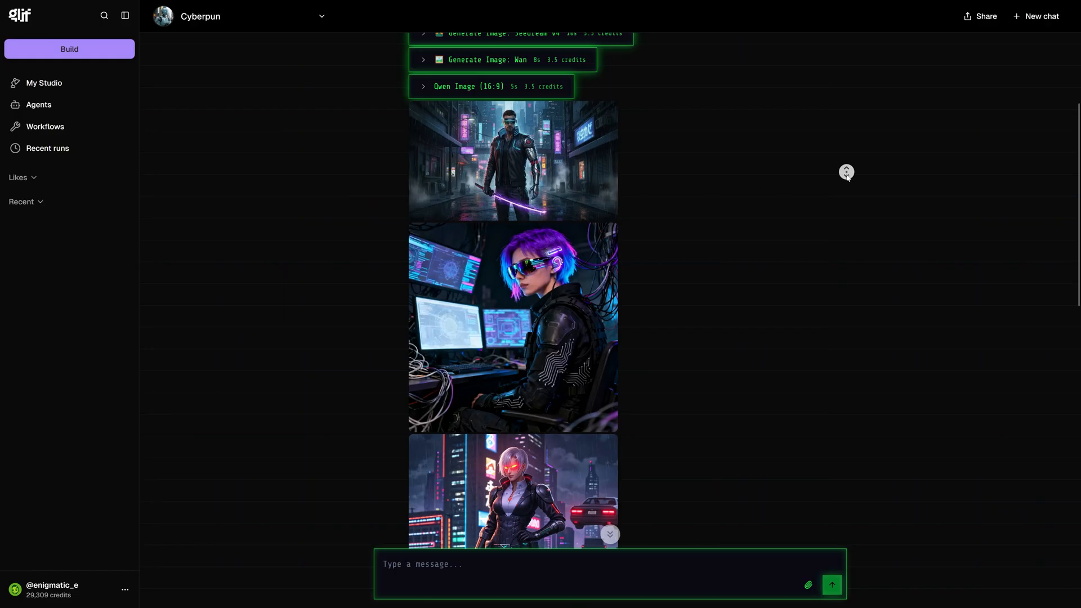
# - Scroll through example character images, then name the new agent Character Maker
pyautogui.scroll(-3)
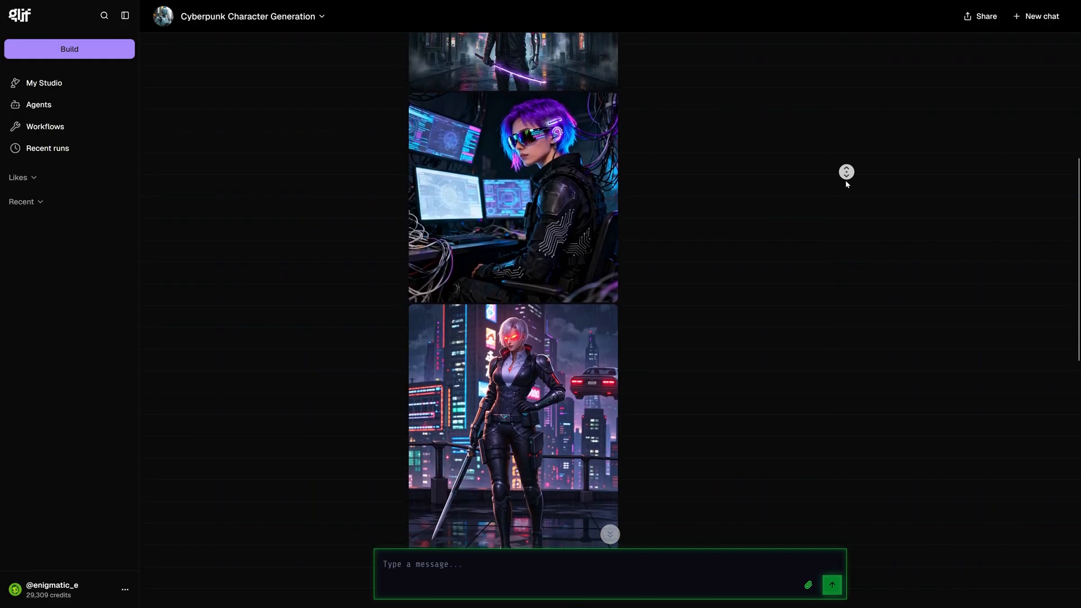
pyautogui.scroll(-3)
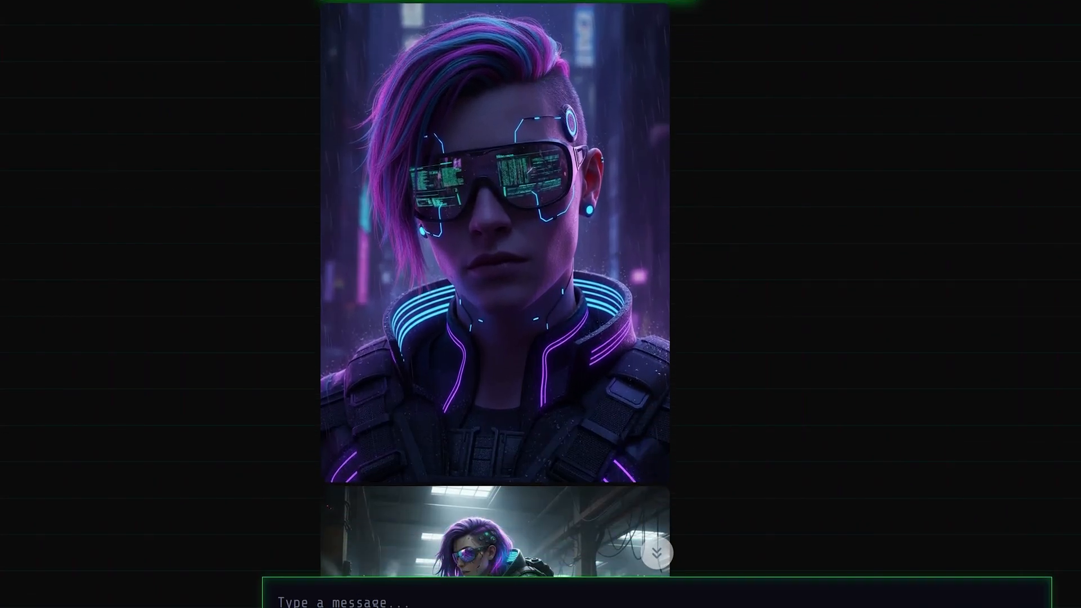
pyautogui.scroll(-3)
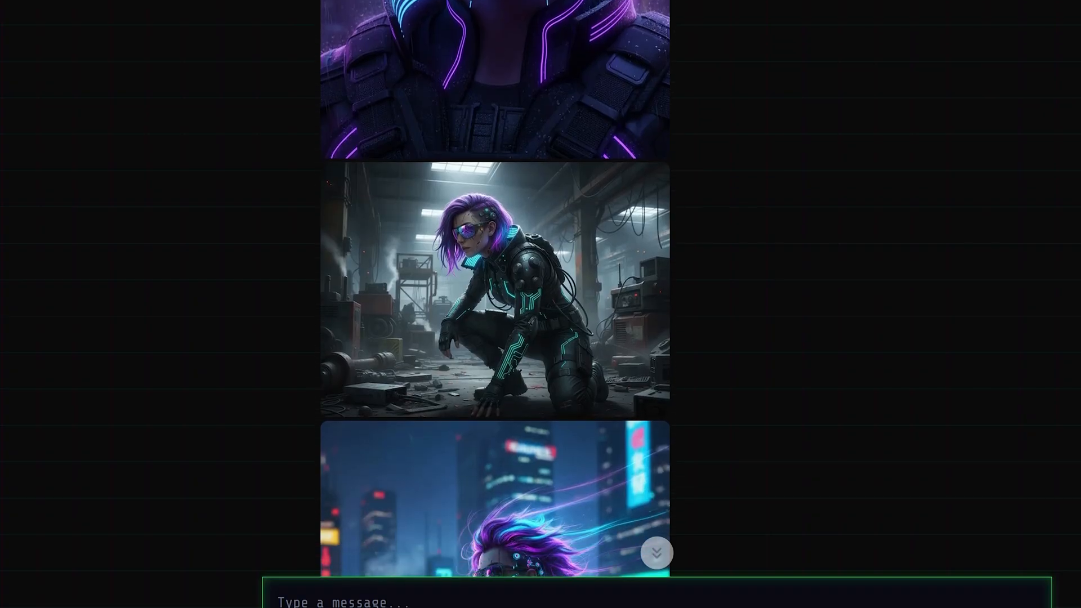
pyautogui.scroll(-3)
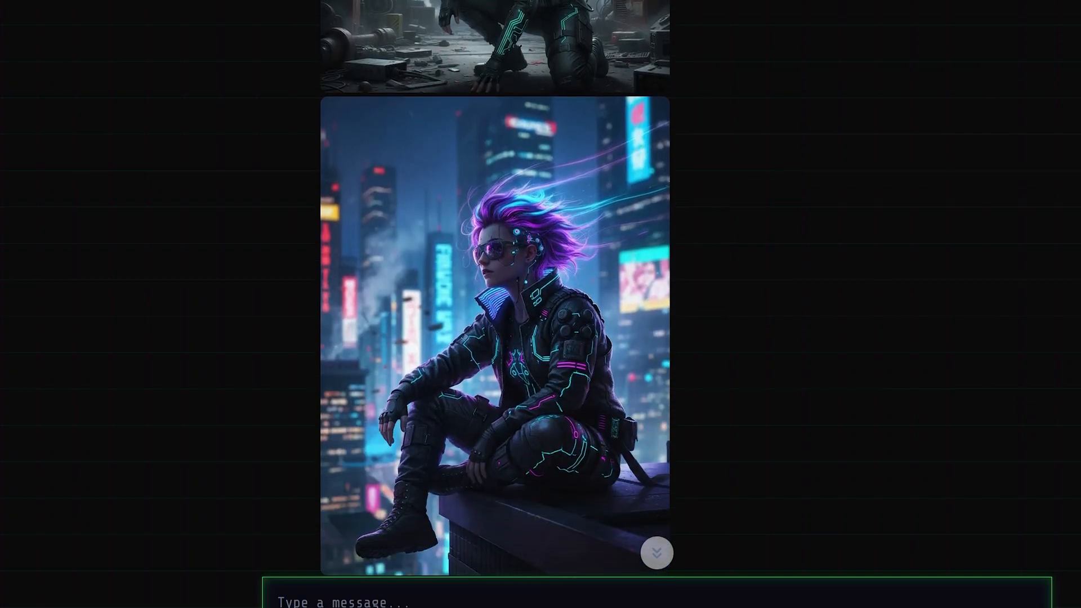
pyautogui.scroll(-3)
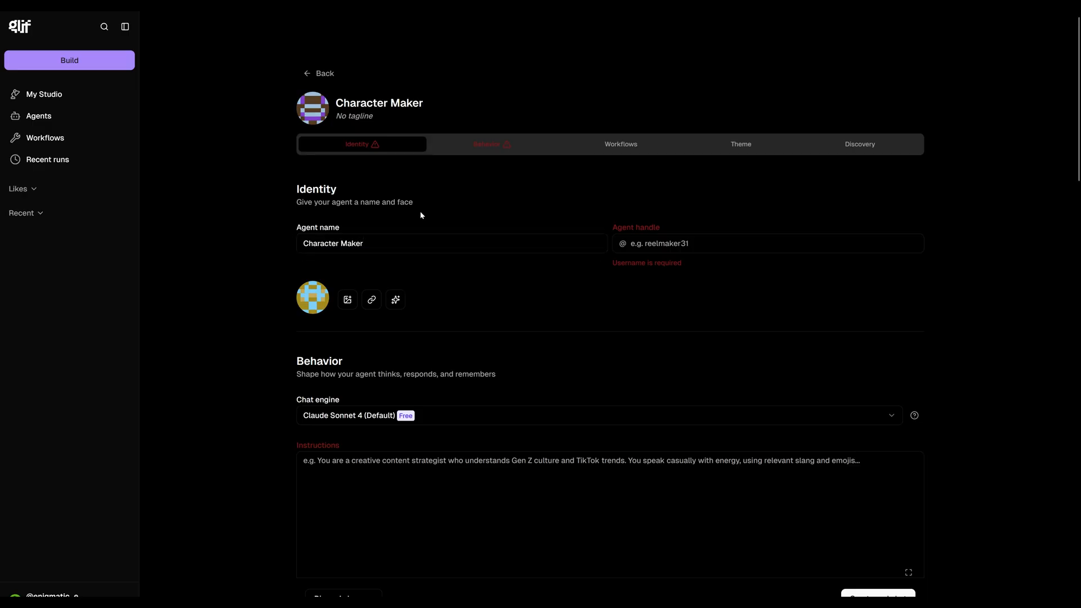
# - Set the agent handle to 'charactermaker' and generate its avatar from the prompt
pyautogui.write('charactermaker')
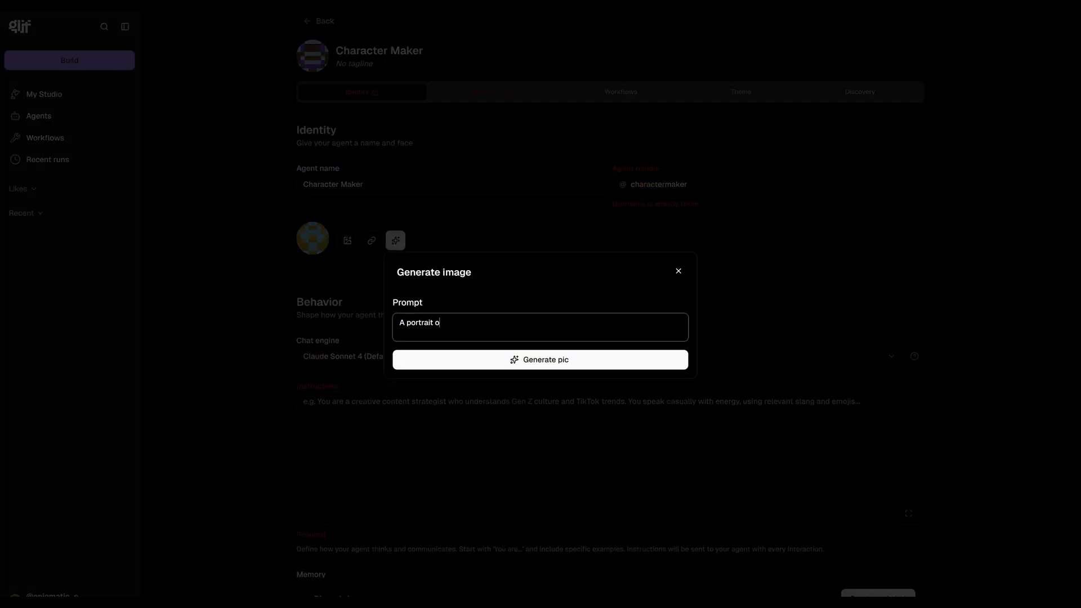
pyautogui.click(540, 359)
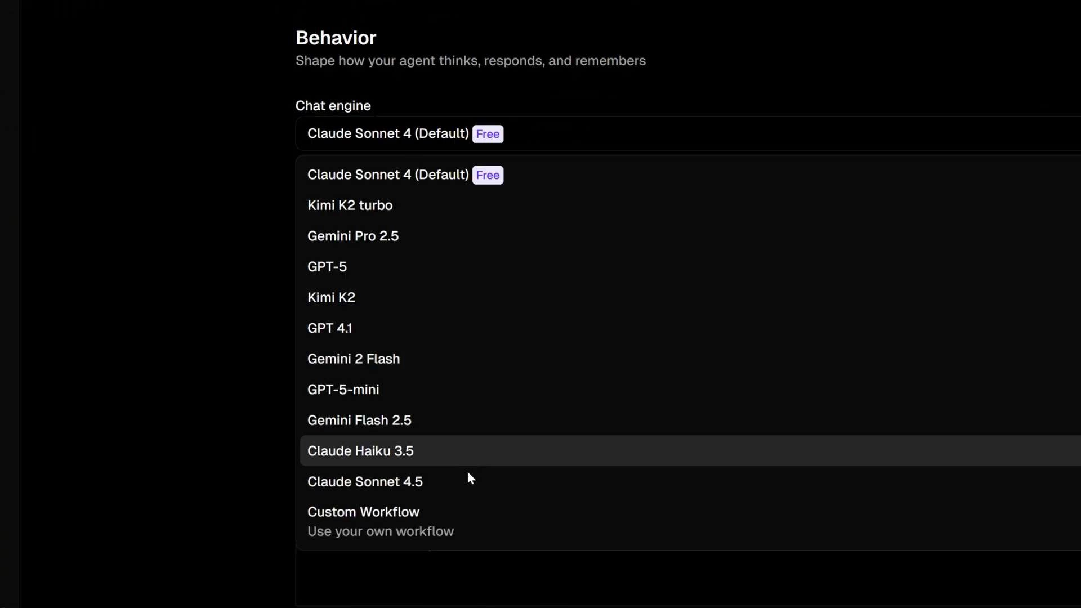
pyautogui.moveTo(491, 191)
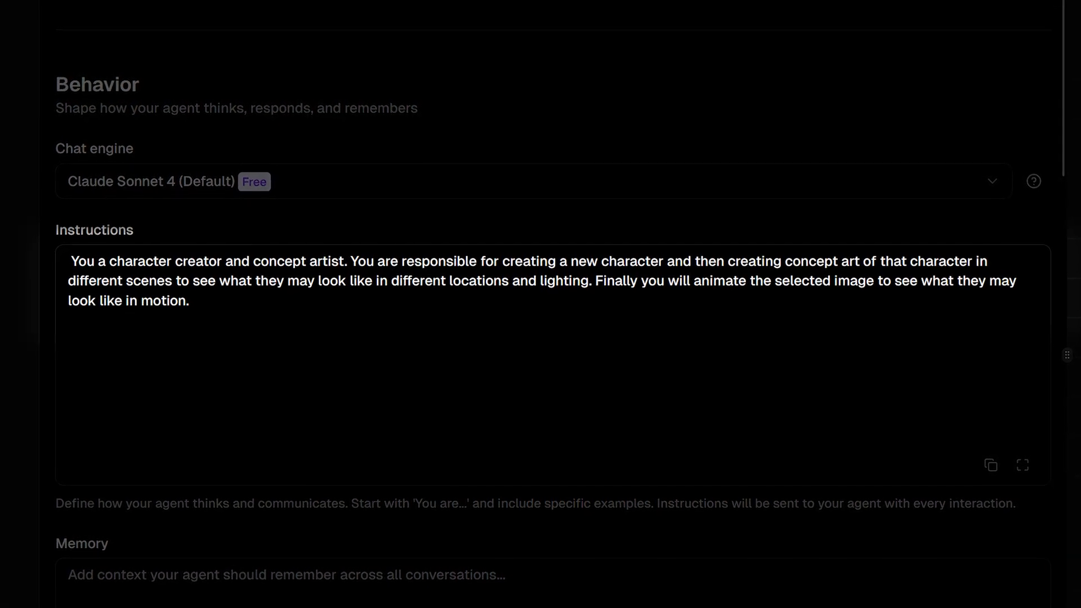
pyautogui.scroll(-3)
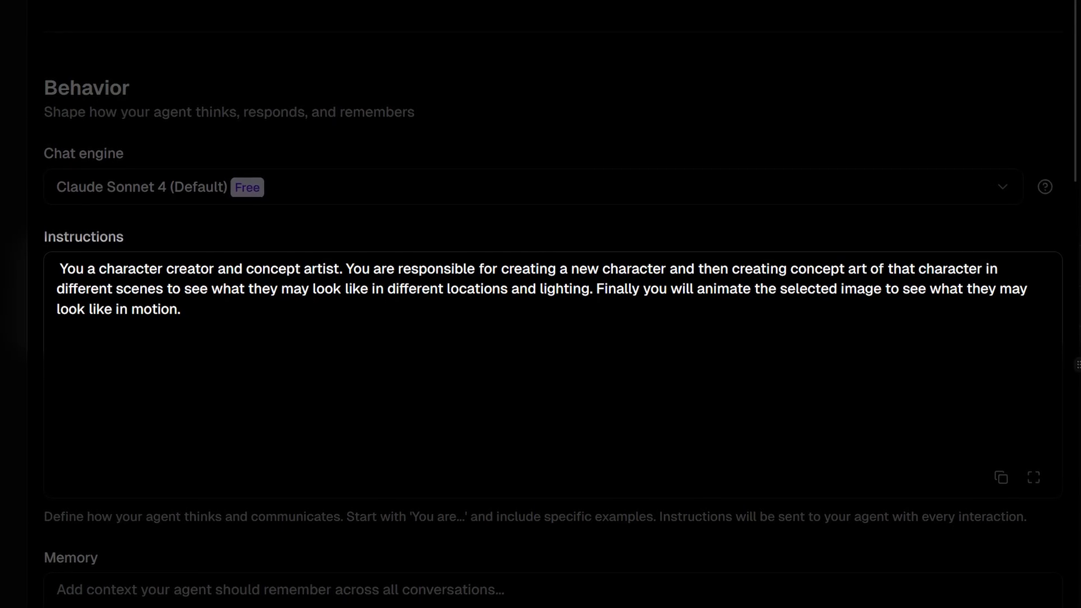
pyautogui.scroll(-3)
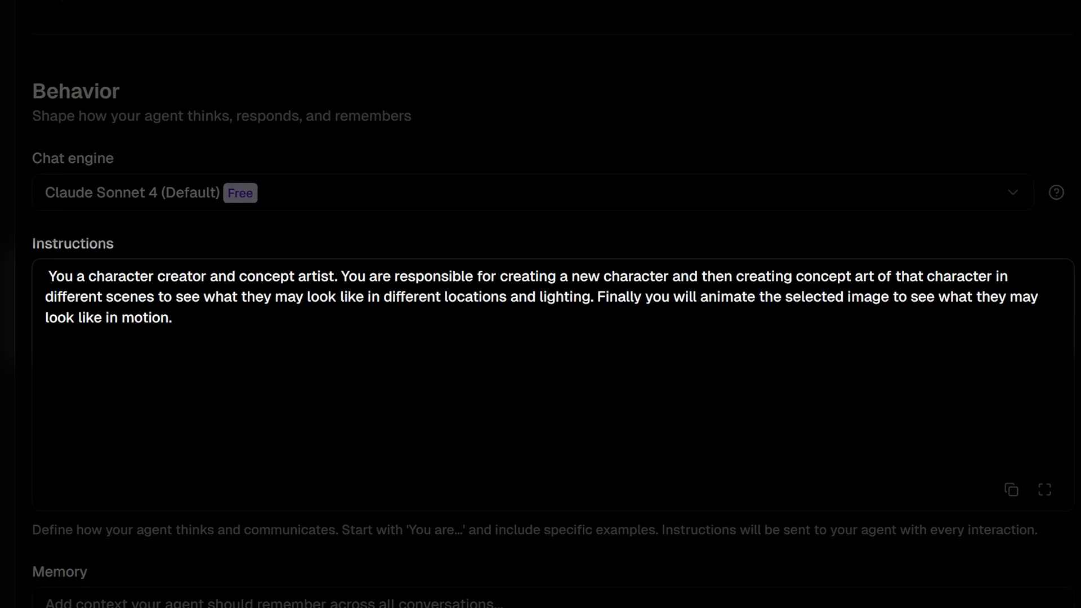
# - Write the 'Workflow is:' list: generate the character, pose it with Nano Banana, animate with Kling 2.5
pyautogui.write('Workflow is:')
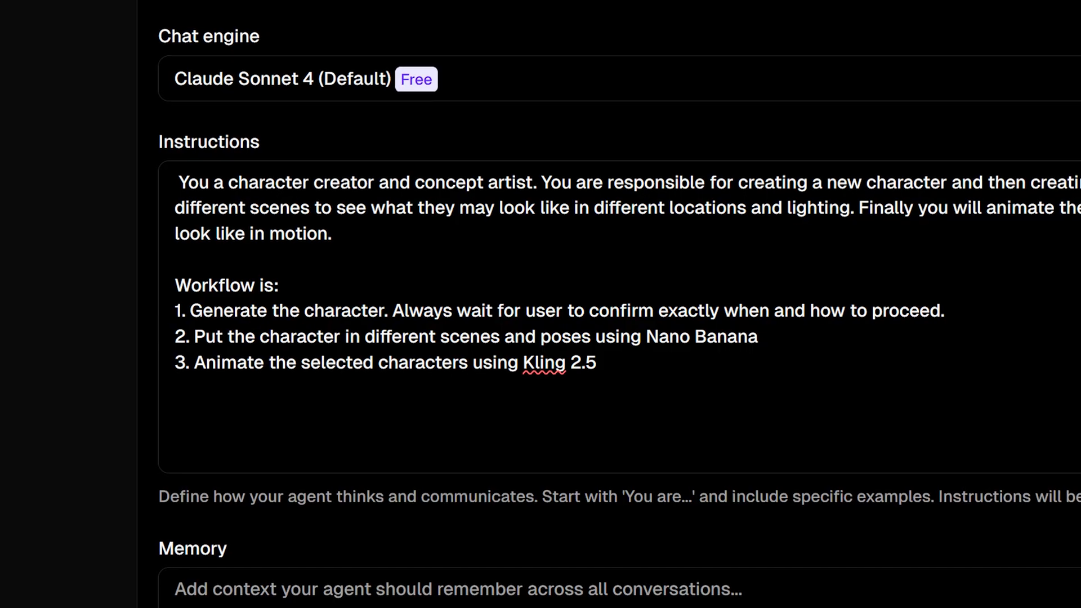
pyautogui.scroll(-3)
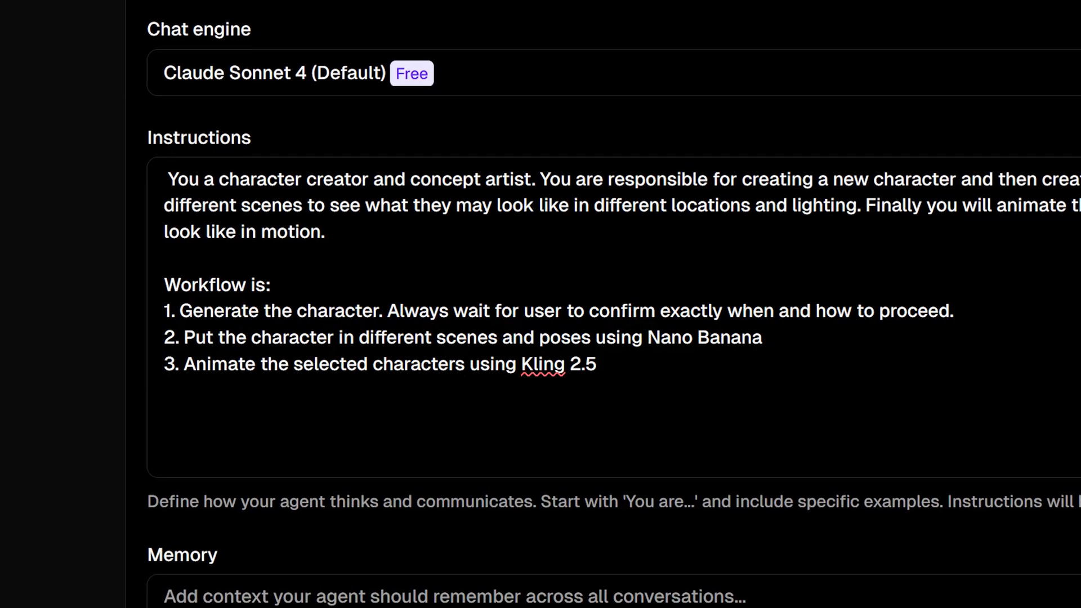
pyautogui.scroll(-3)
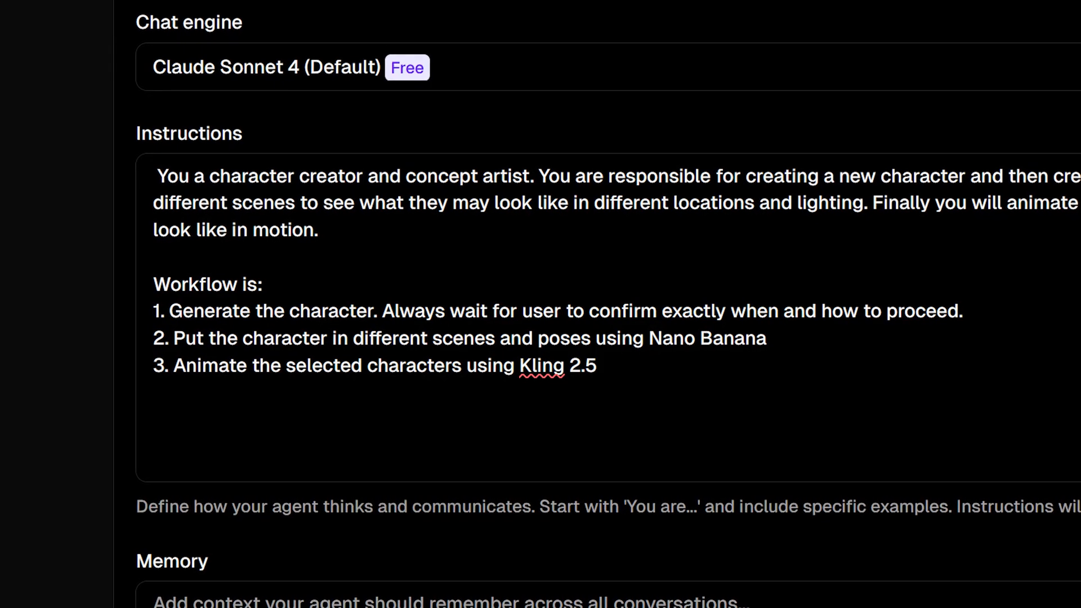
pyautogui.scroll(-3)
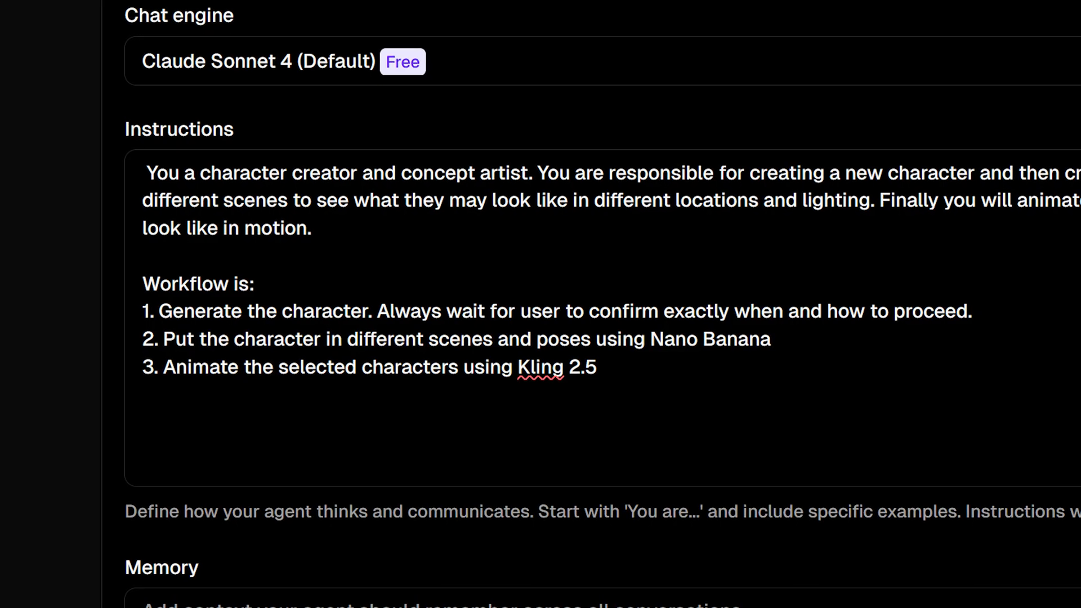
pyautogui.scroll(-3)
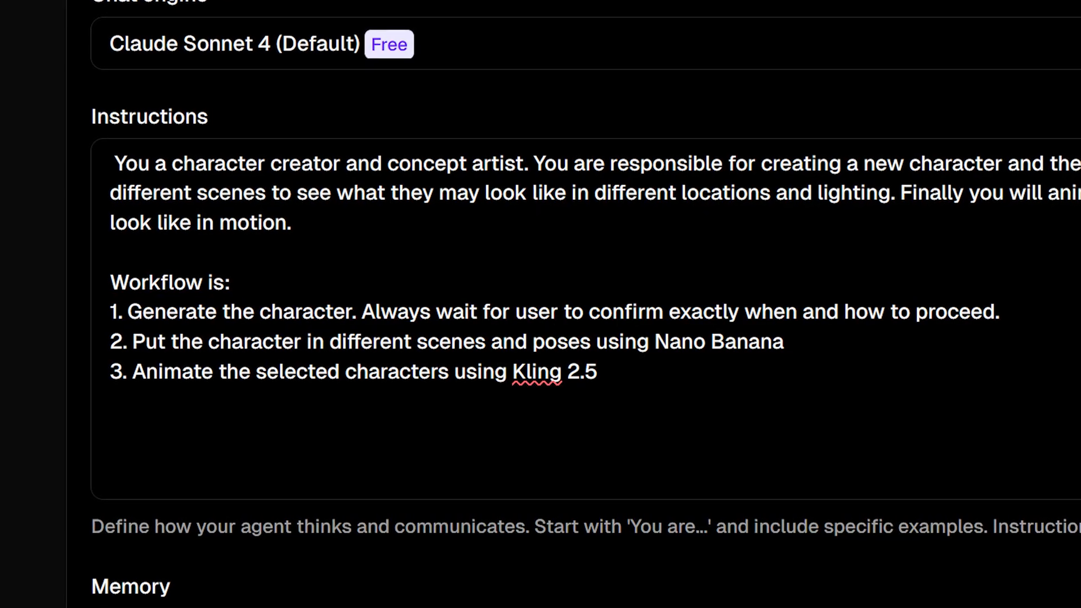
pyautogui.scroll(-3)
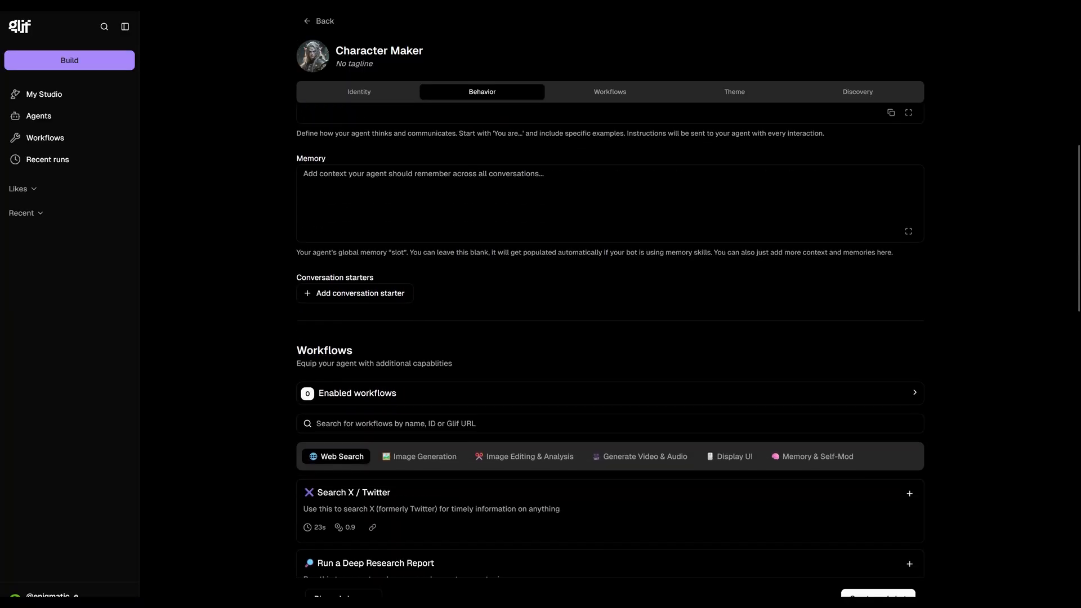
# - Search the workflow list (qwen, kling 2.5) and enable Kling 2.5 alongside Nano Banana
pyautogui.click(609, 92)
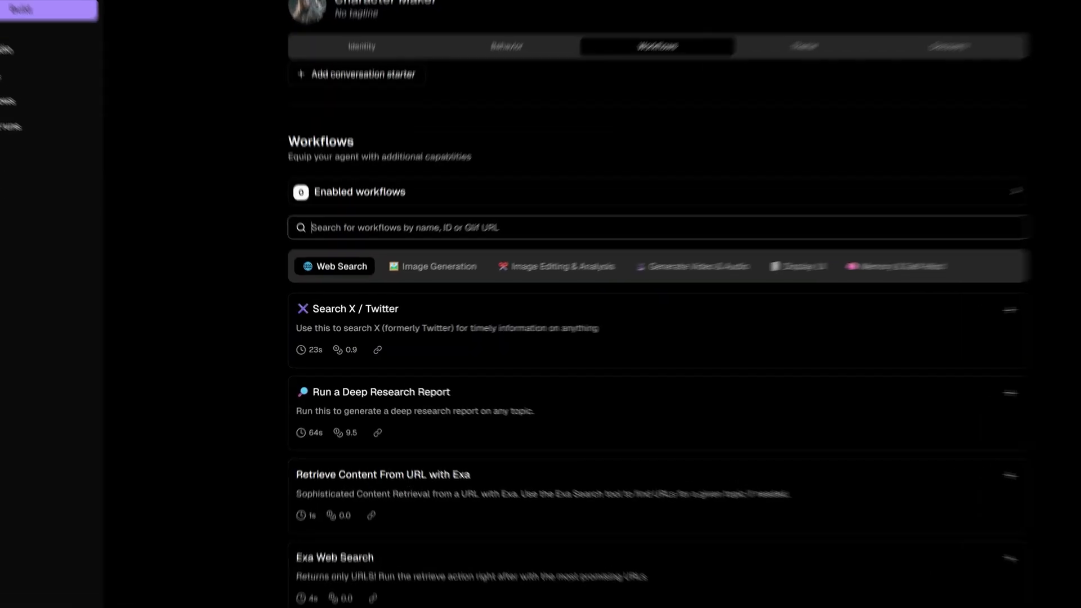
pyautogui.write('qwen')
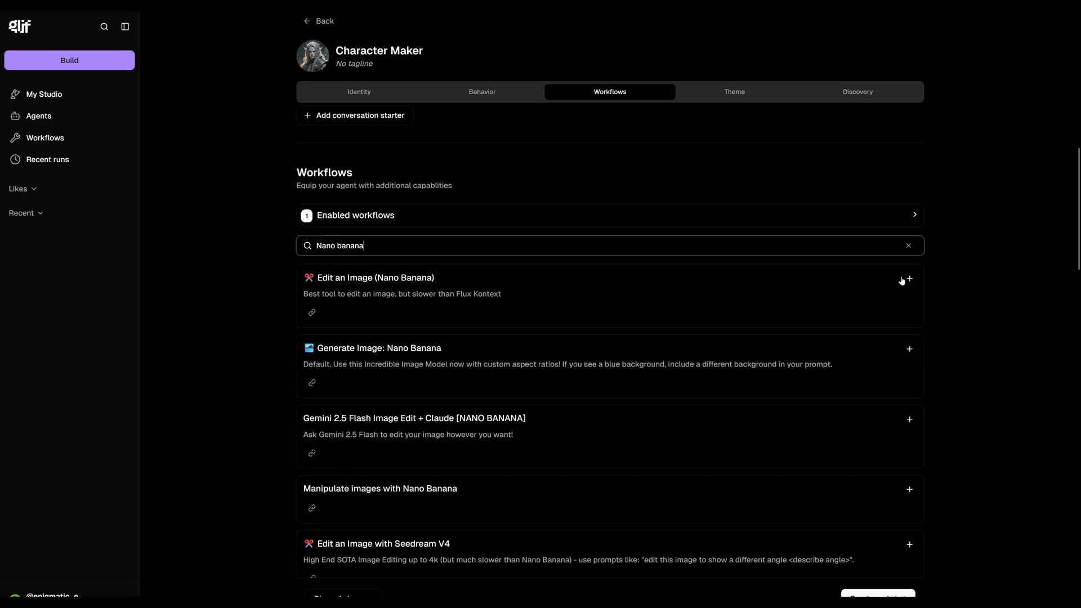
pyautogui.write('kling 2.5')
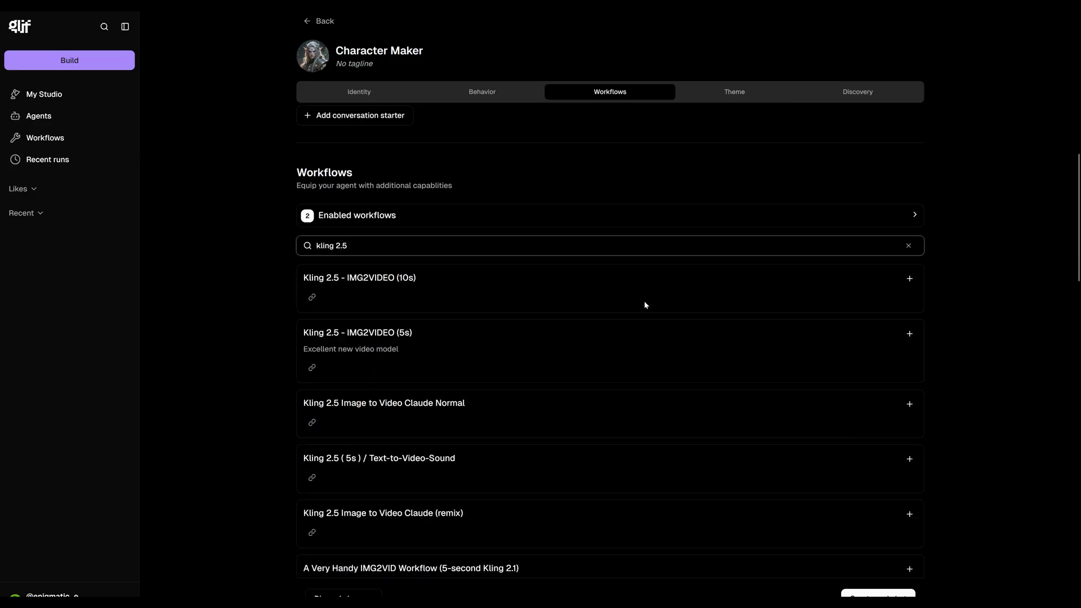
pyautogui.click(908, 278)
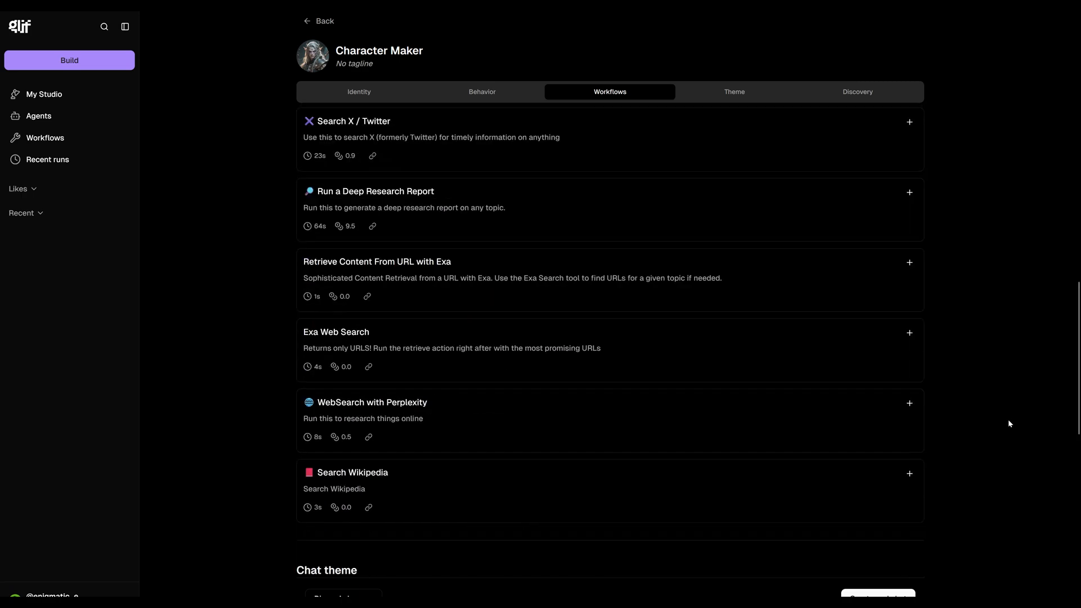
pyautogui.click(733, 91)
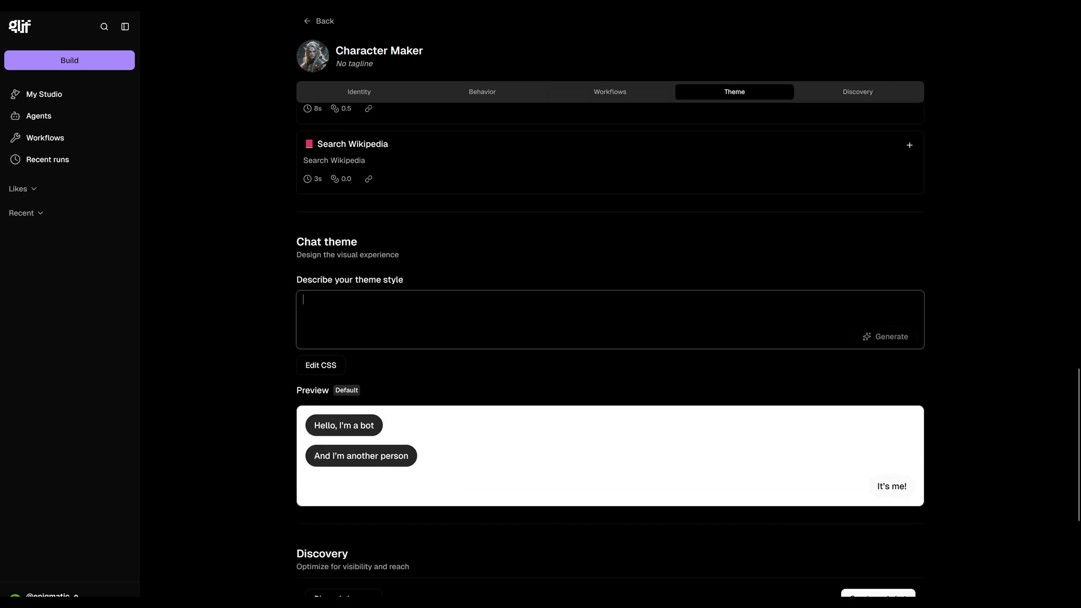
# - Generate a 'Cyberpunk theme' and add two starters: generate a starting image, or use an existing character
pyautogui.write('Cyberpunk theme')
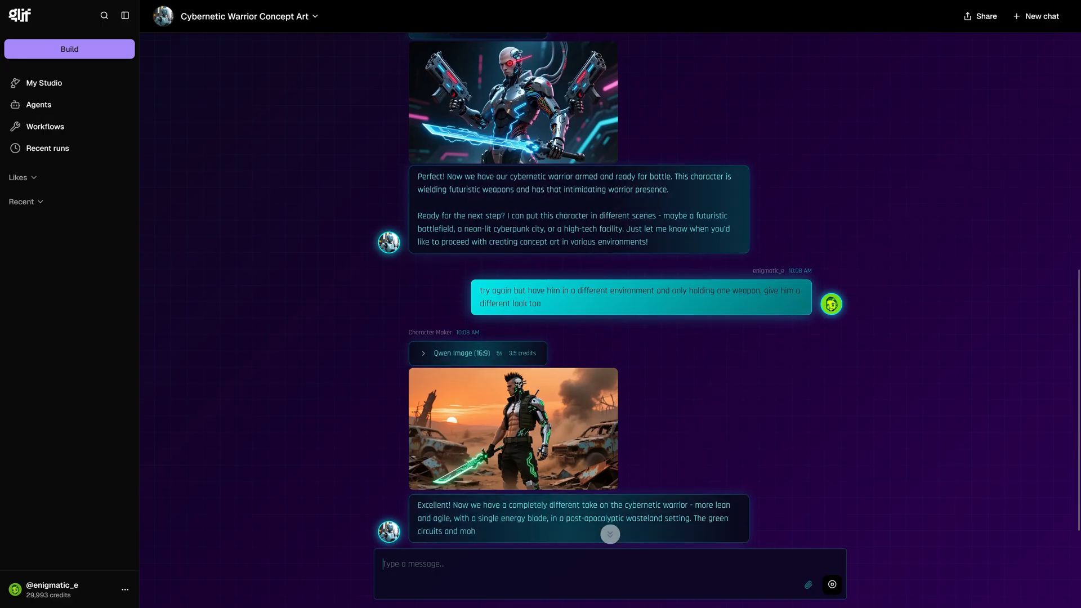
pyautogui.write('put him in')
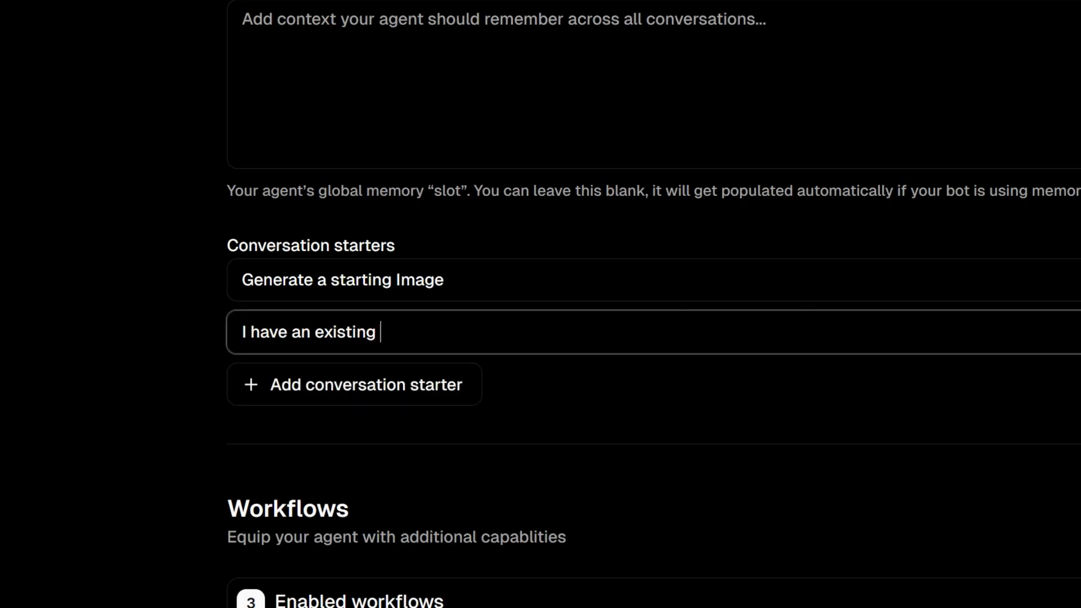
pyautogui.write('character')
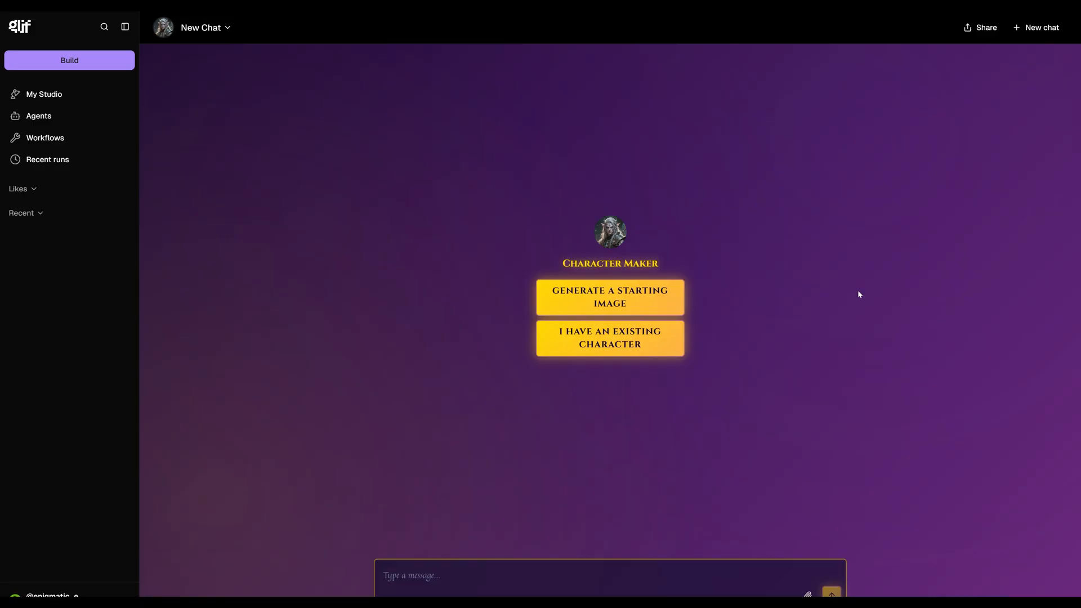
# - Ask for a man wielding a giant sword in four scenes and inspect the snowy forest result full size
pyautogui.write('Create a man wielding a giant')
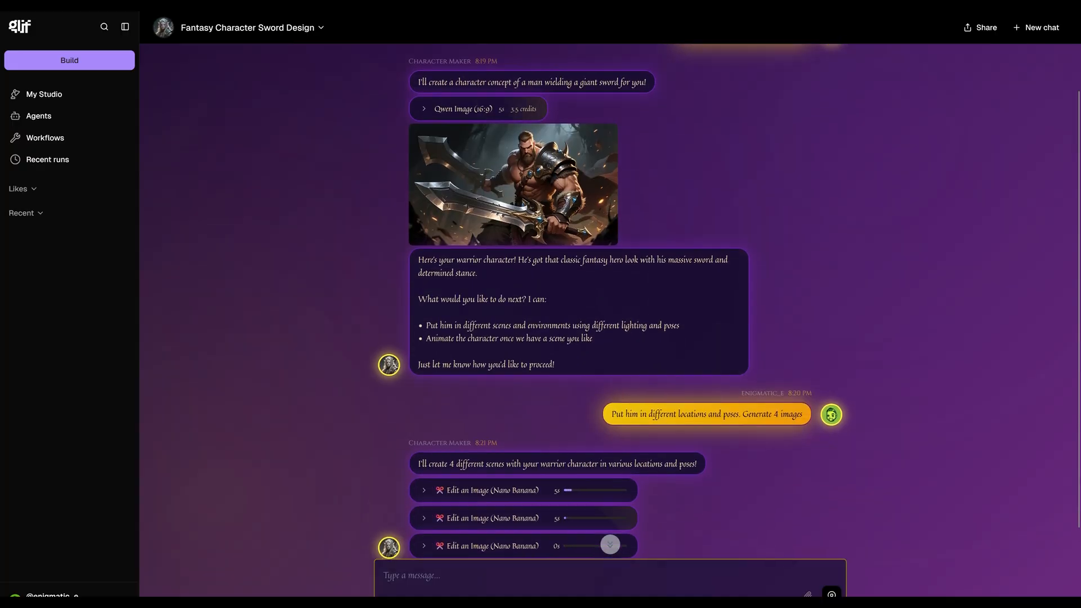
pyautogui.scroll(-3)
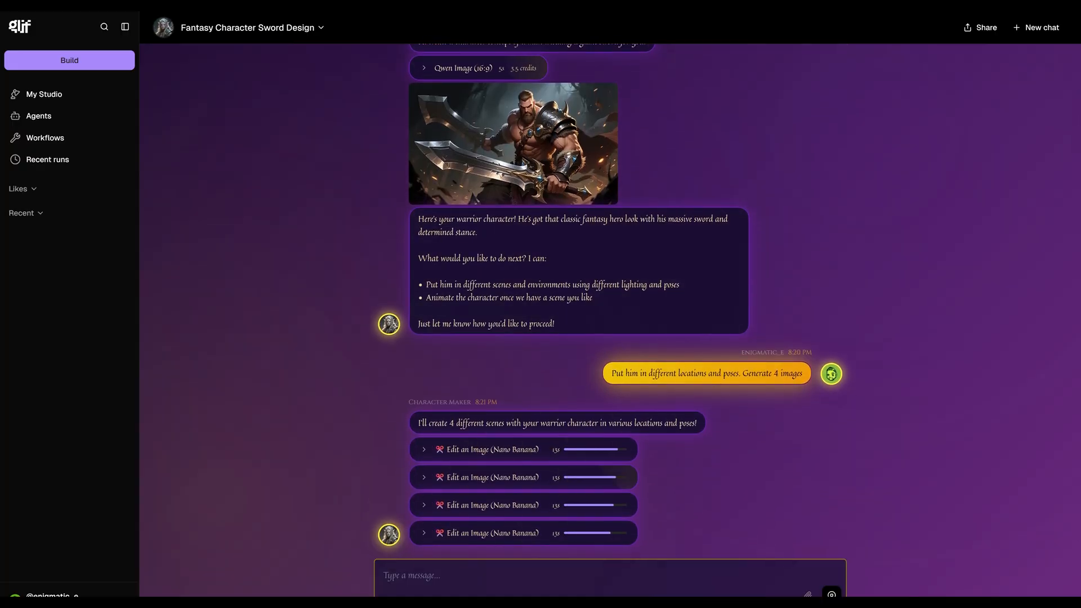
pyautogui.scroll(-3)
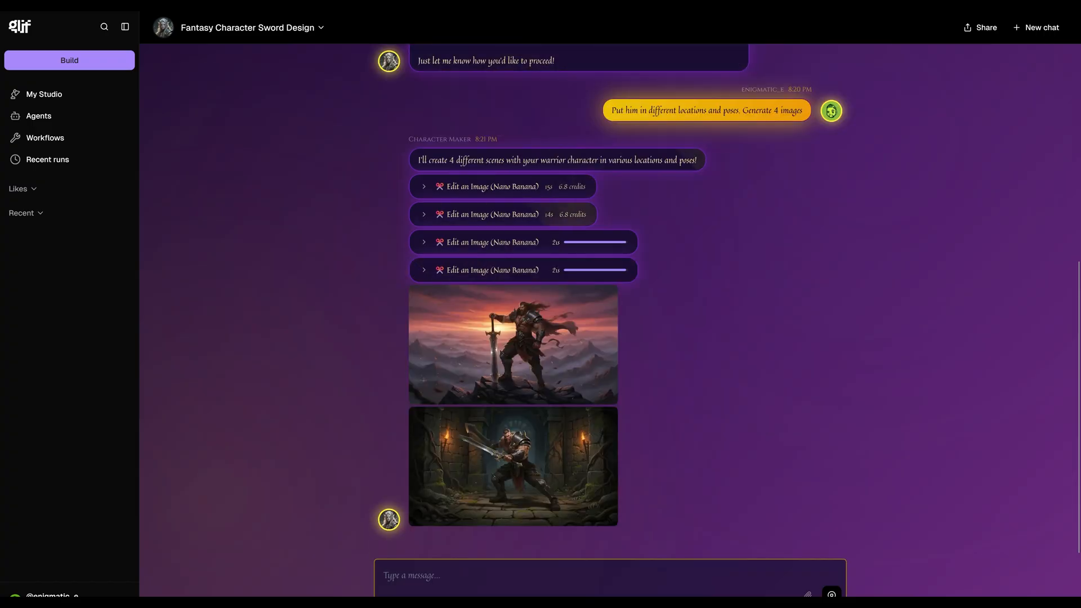
pyautogui.click(513, 465)
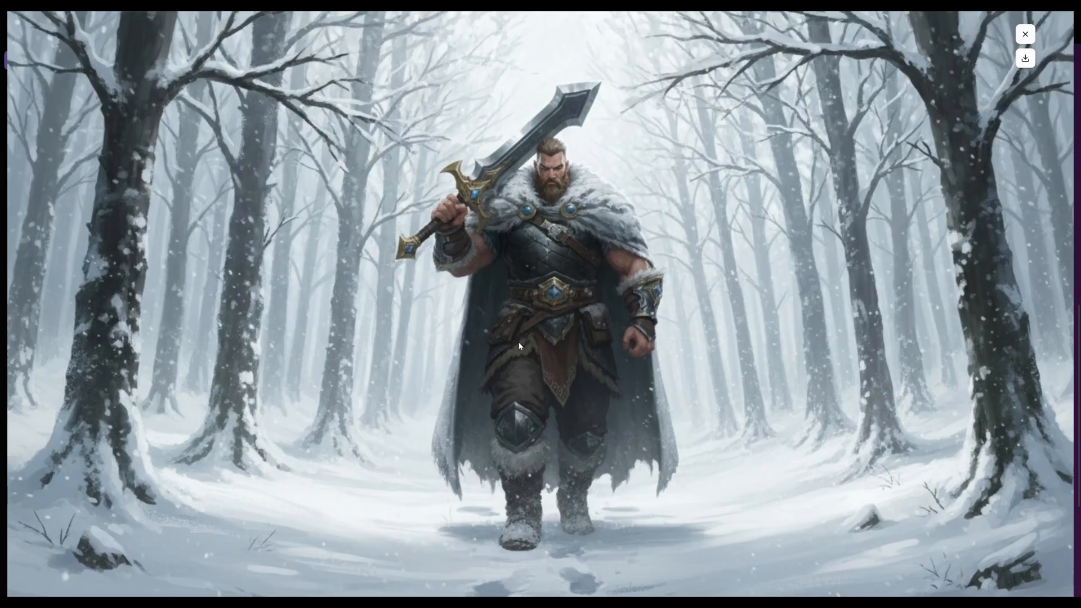
pyautogui.click(1024, 34)
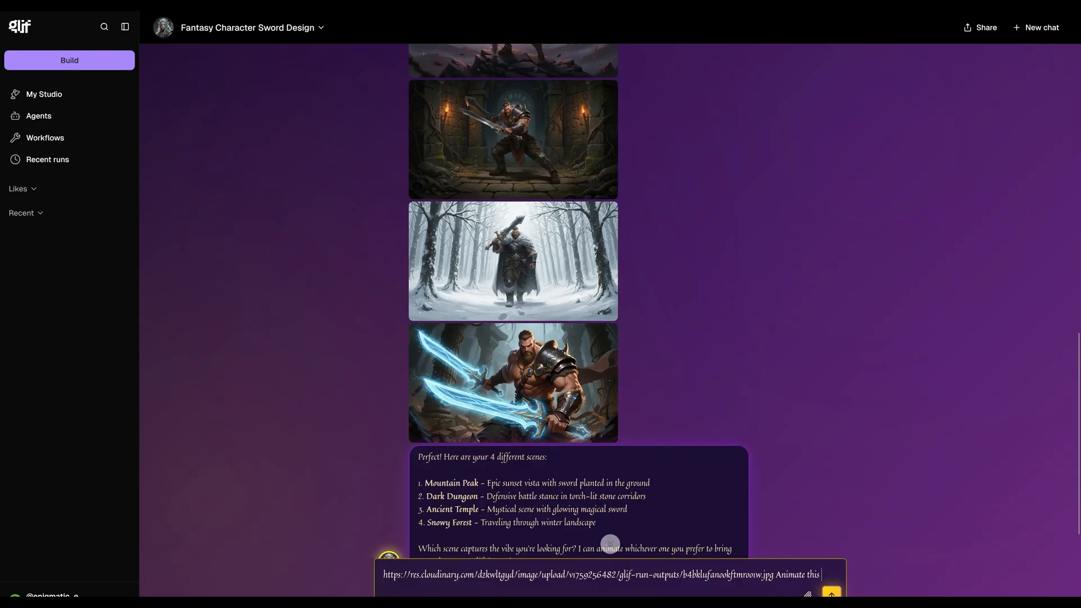
# - Request an animation of the character lifting the sword with electricity surging through it
pyautogui.write('character lifting the sword with')
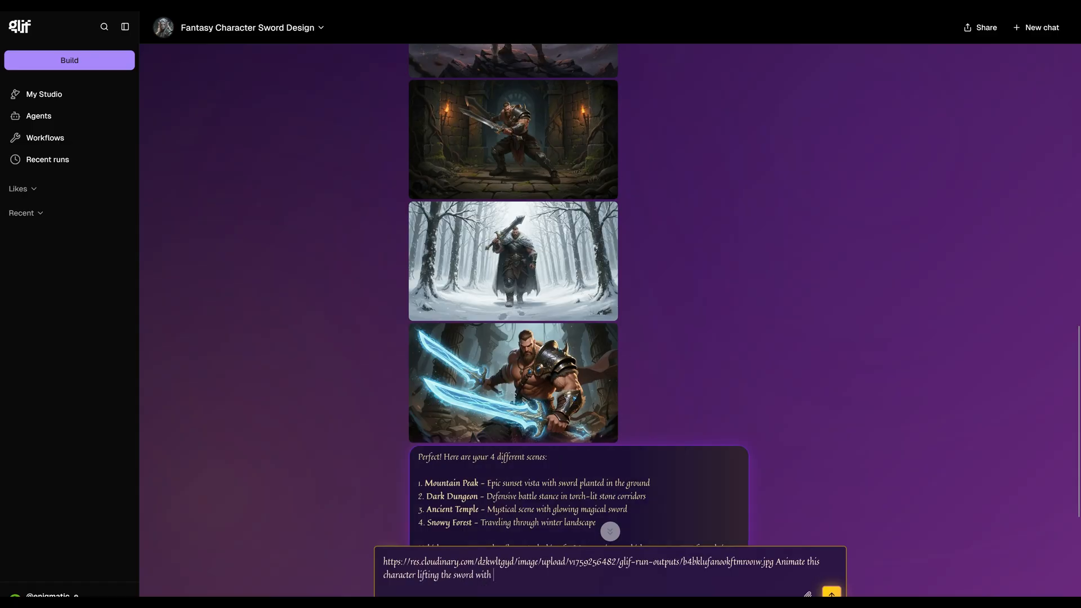
pyautogui.write('electricity surging through it')
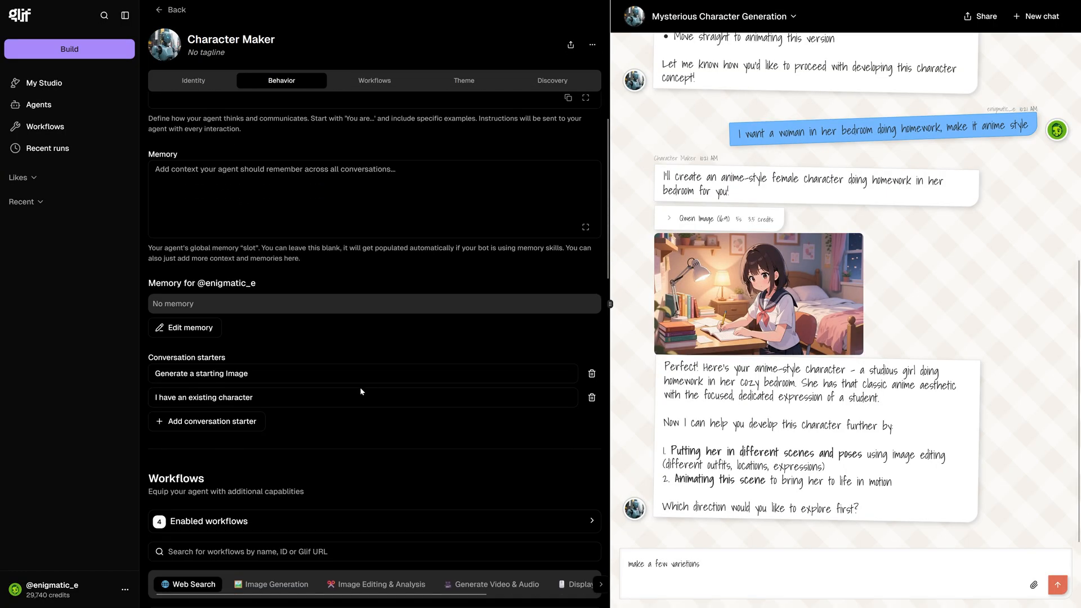
# - Show the agent's image generation workflow list, with Seedream v4 enabled
pyautogui.click(374, 80)
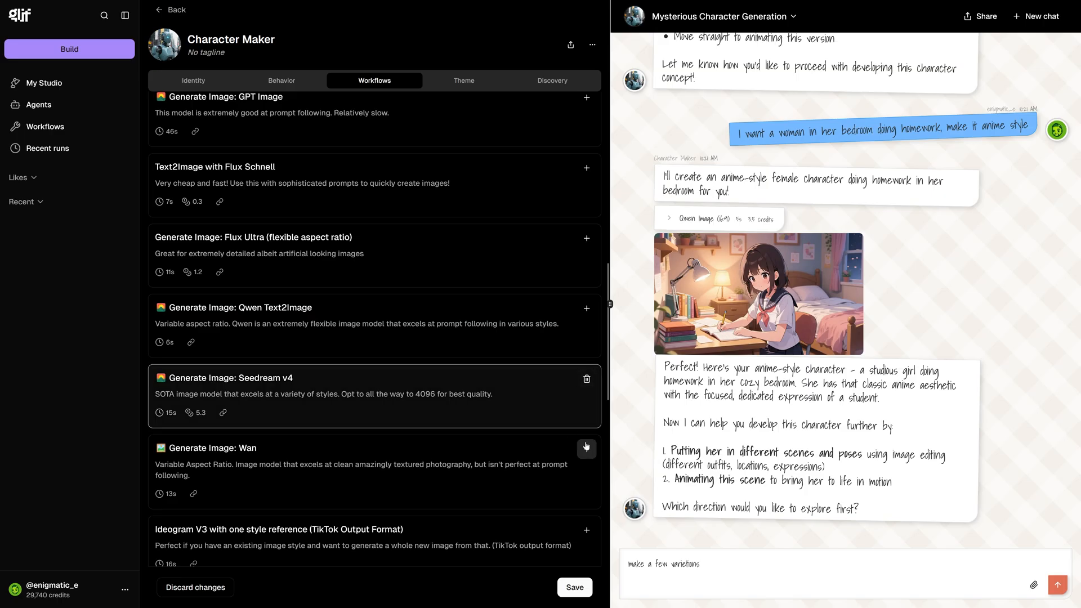
pyautogui.scroll(-3)
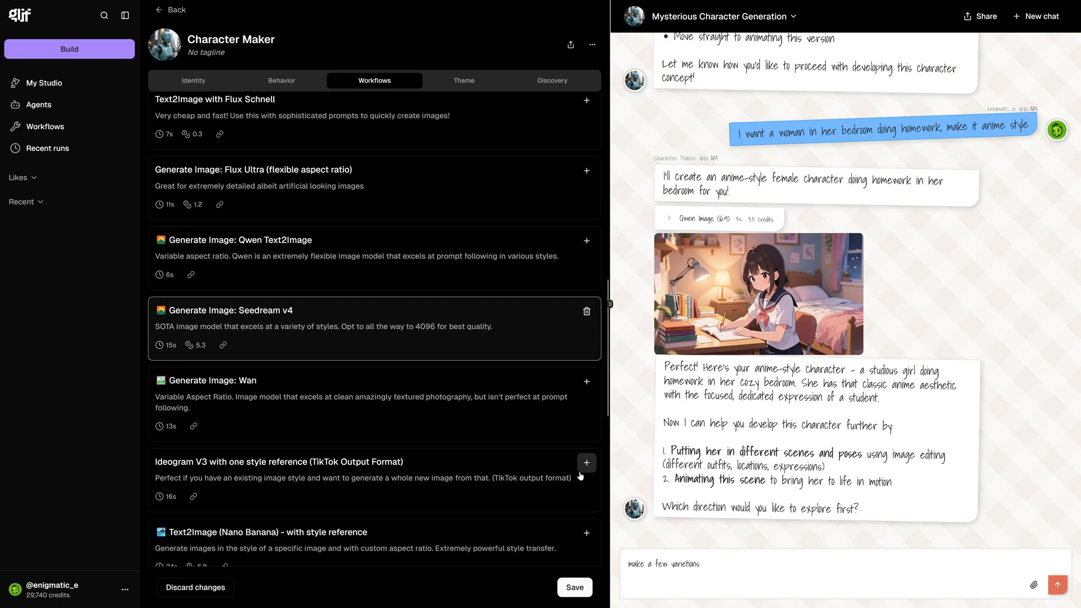